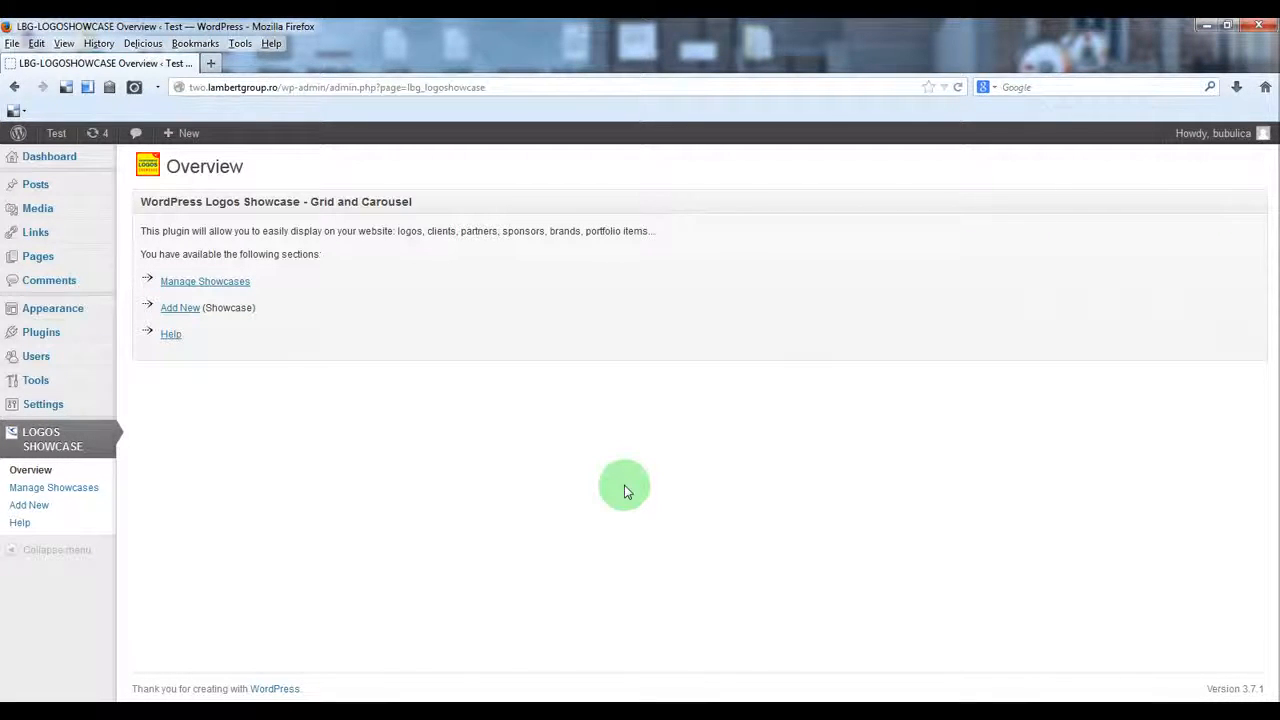
mouse_move(538, 535)
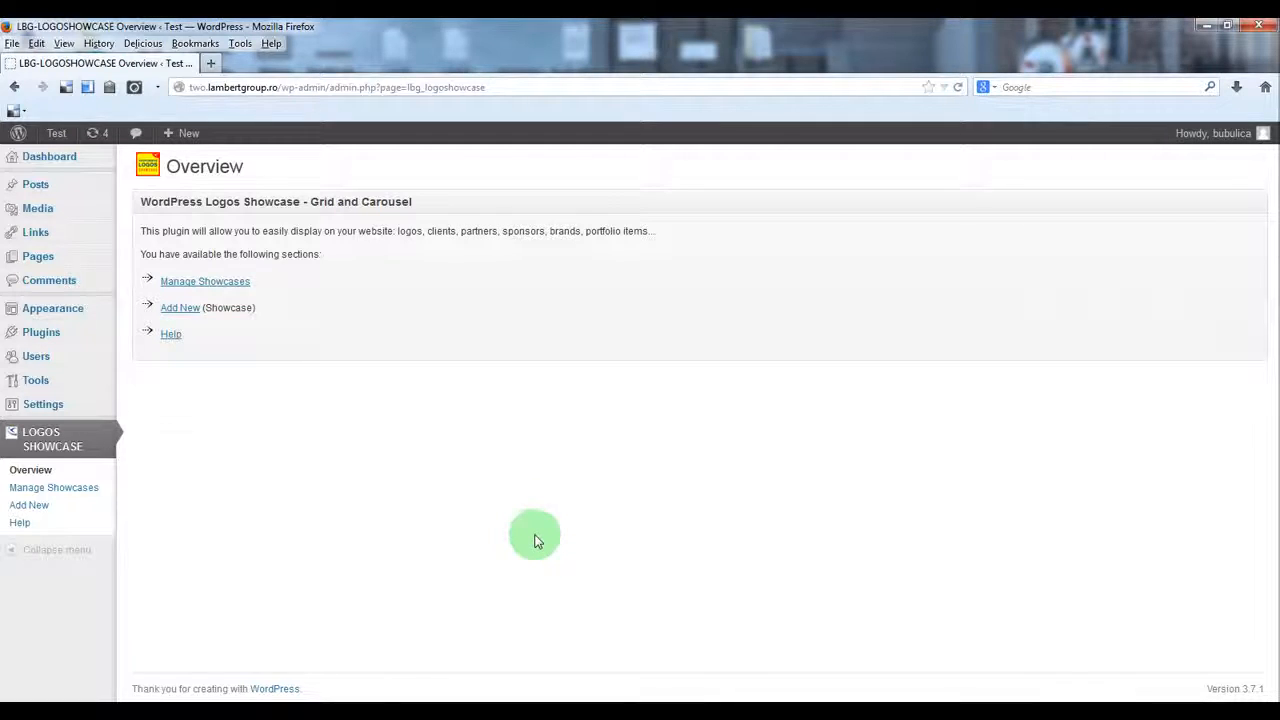
mouse_move(30, 470)
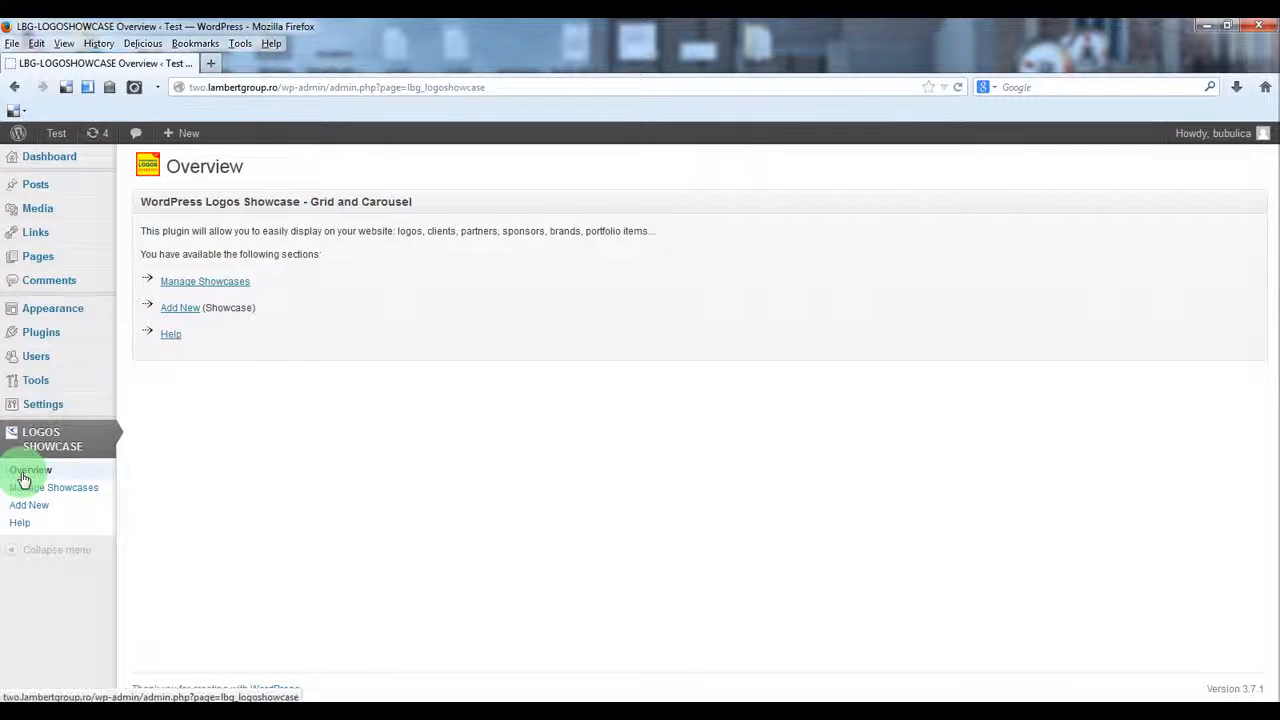
mouse_move(78, 495)
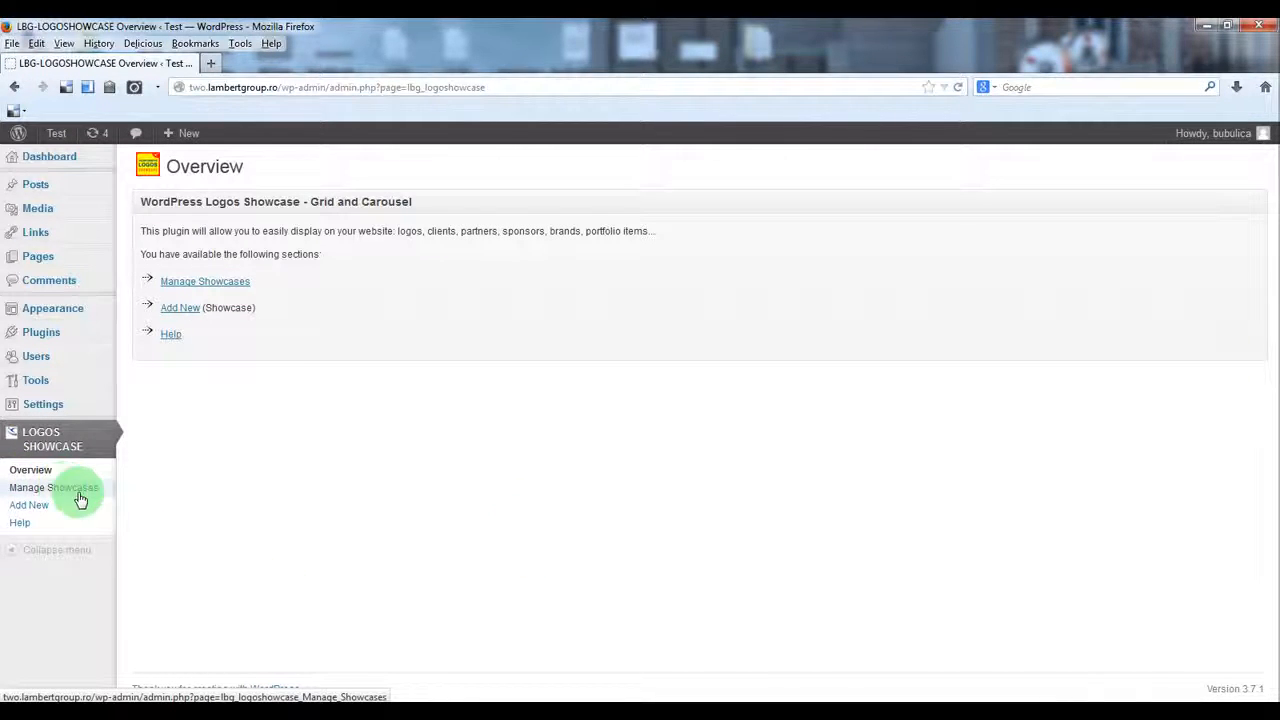
mouse_move(38, 522)
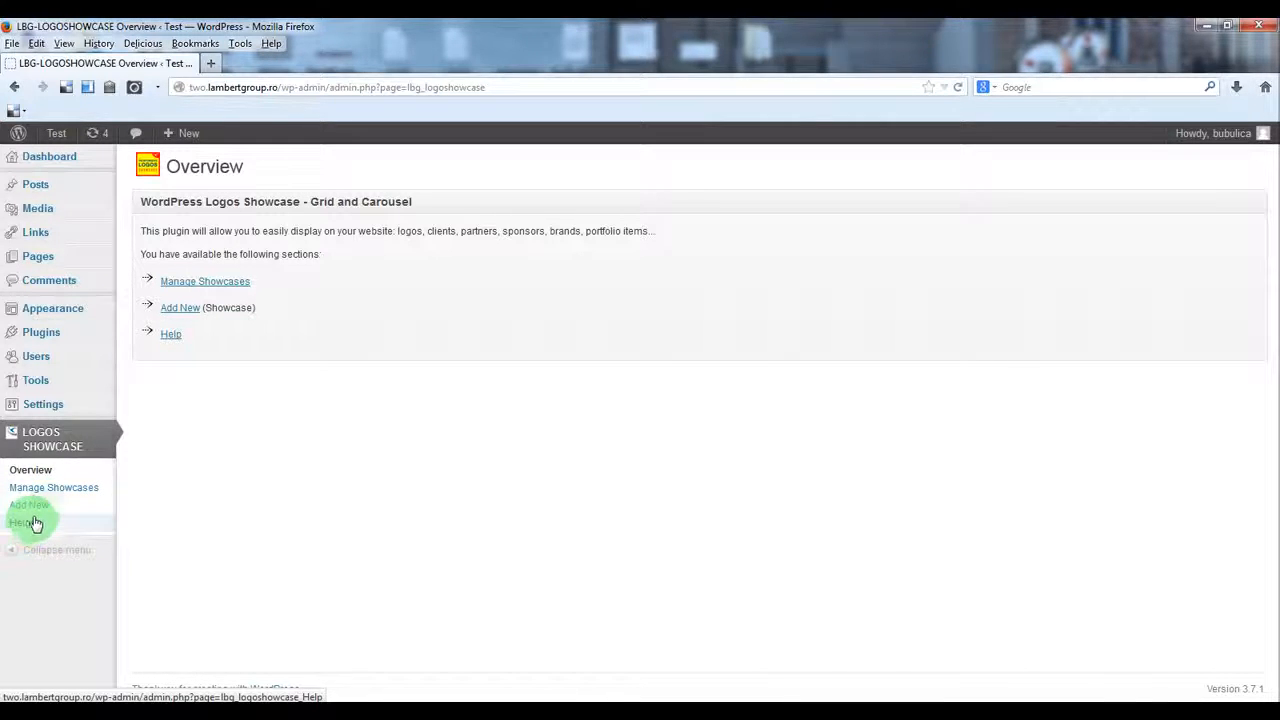
mouse_move(45, 494)
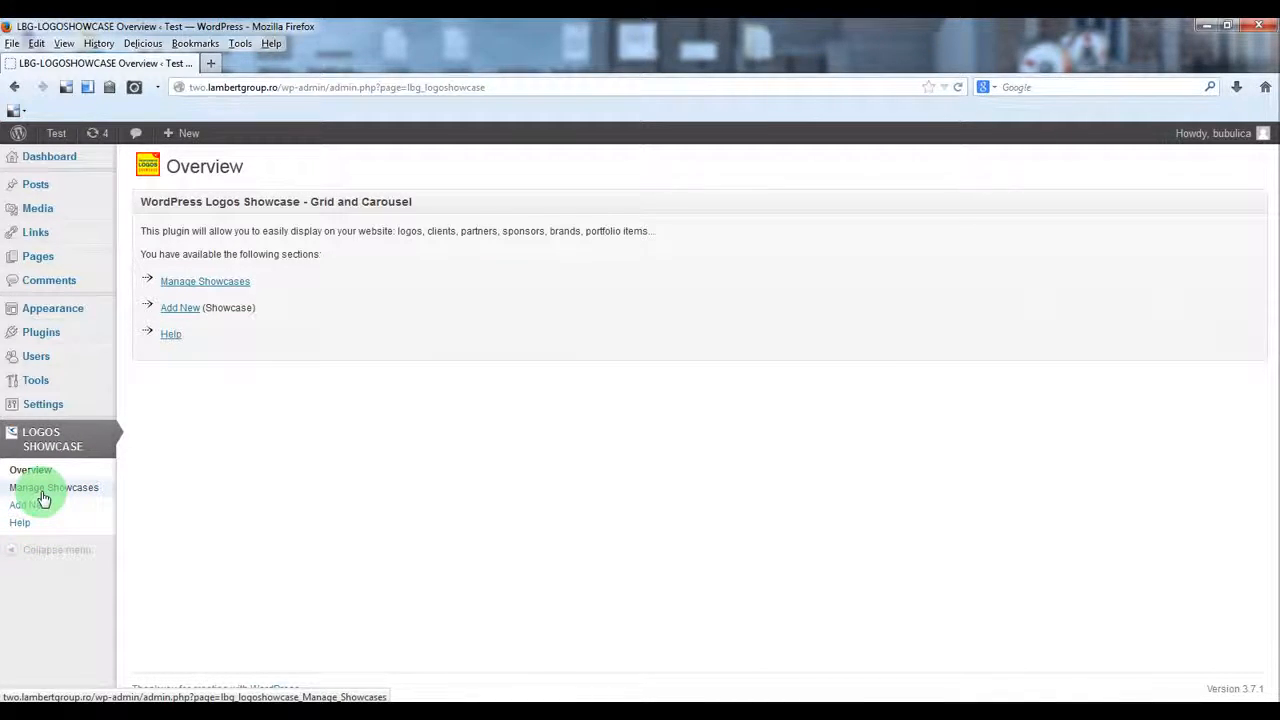
Step: Show the Manage Showcases list with its single First Showcase entry
click(53, 487)
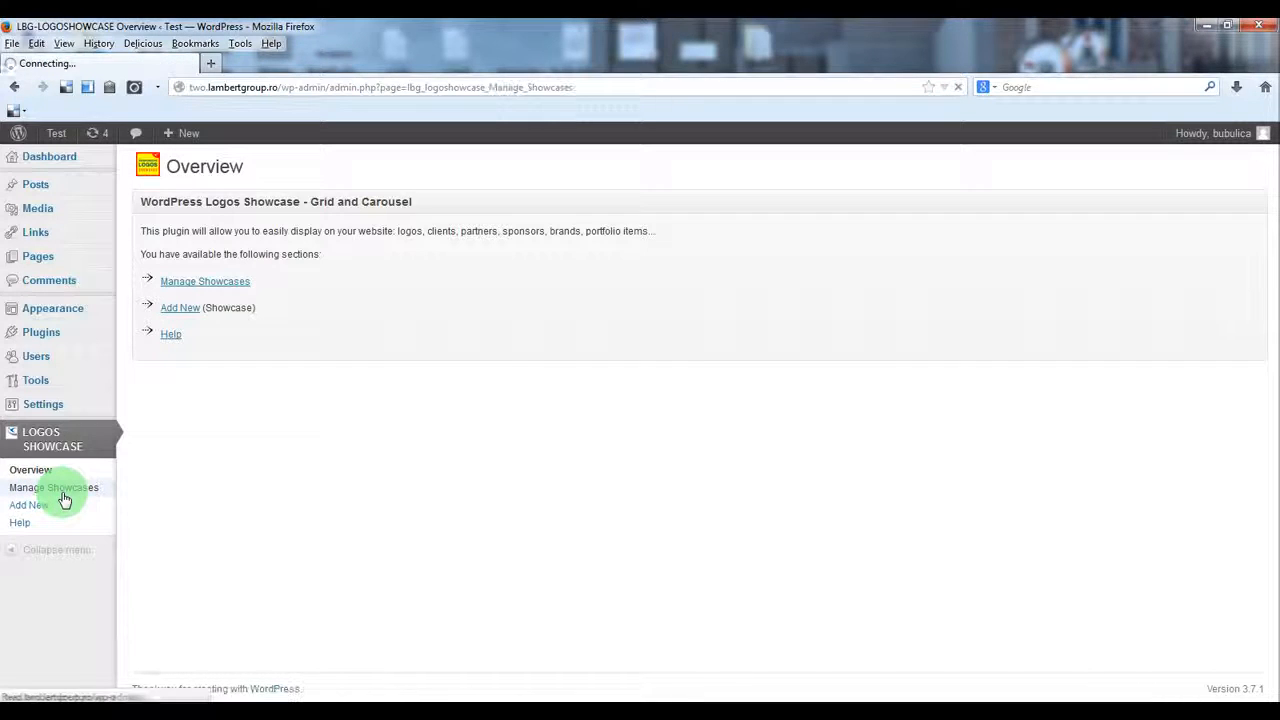
click(54, 487)
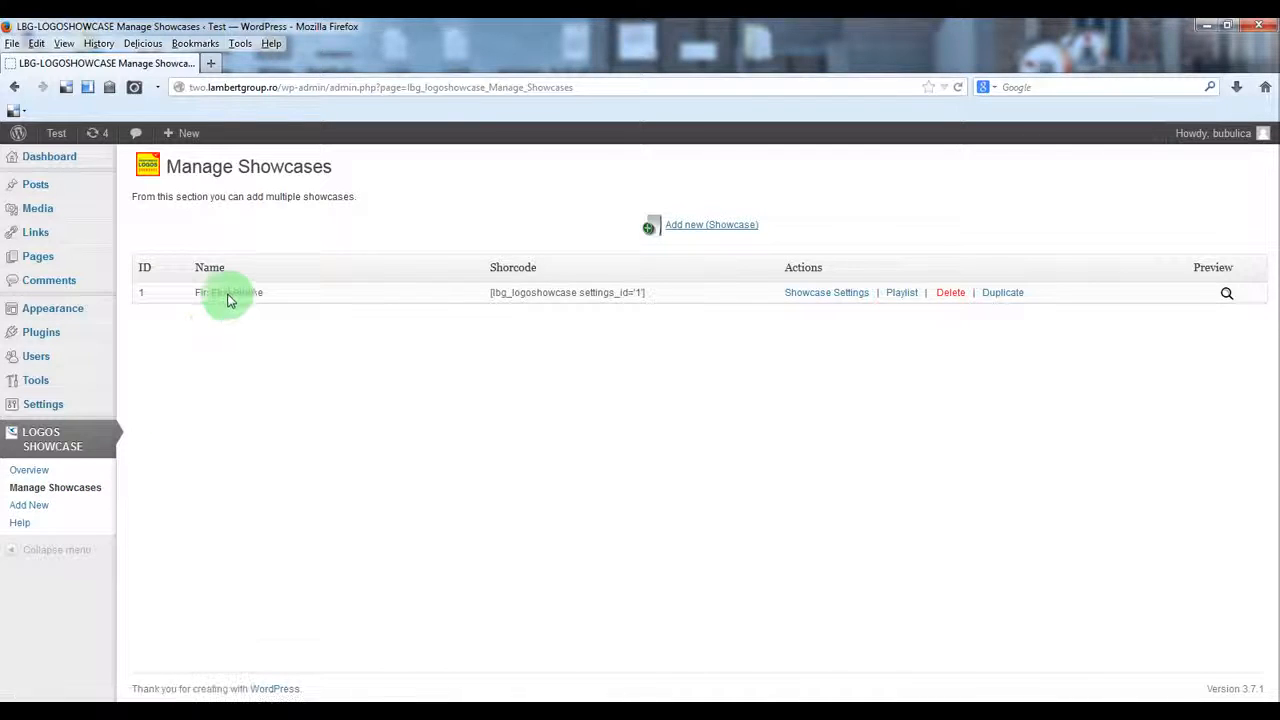
double_click(228, 292)
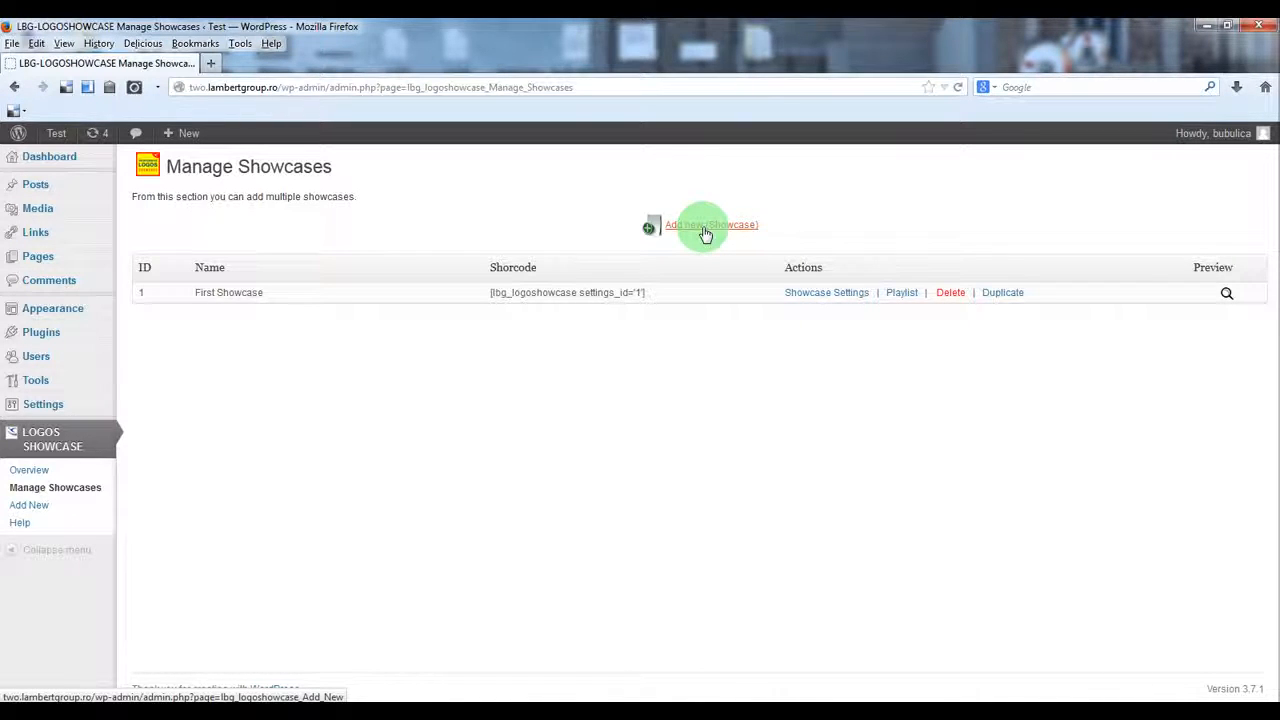
mouse_move(833, 353)
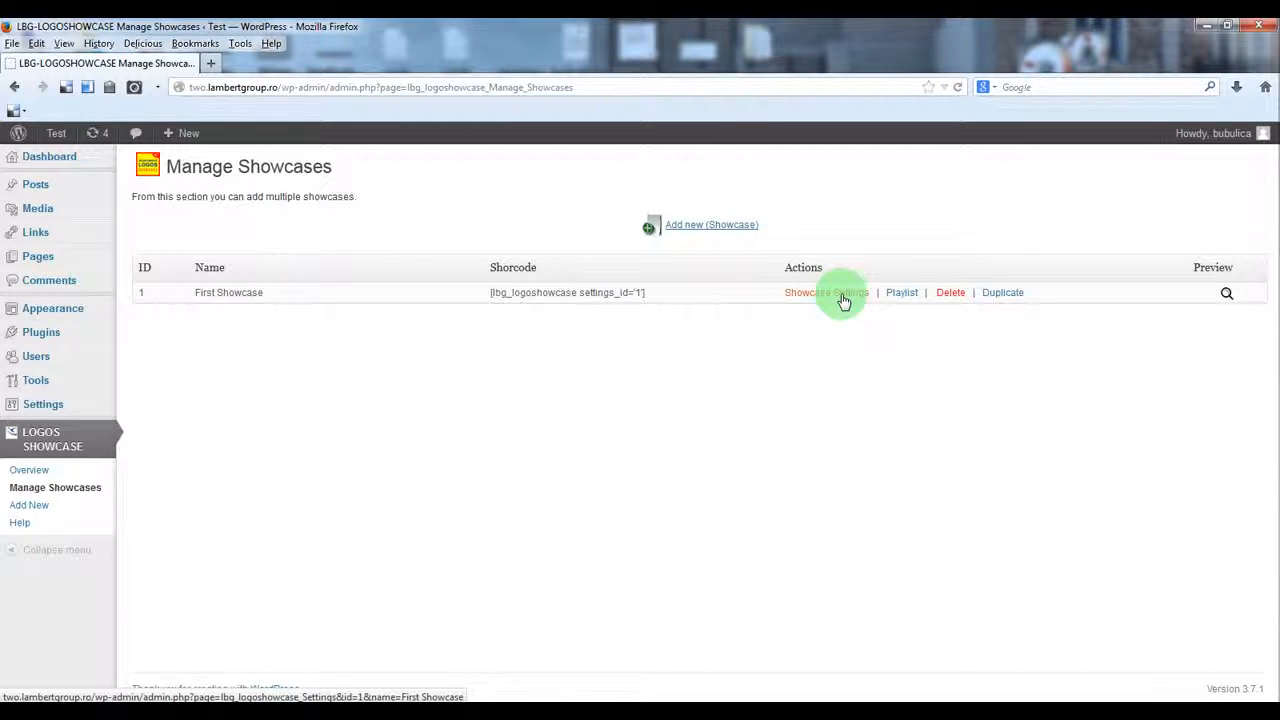
Step: Set First Showcase's type to perspective (one-by-one carousel) and return to Manage Showcases
click(826, 292)
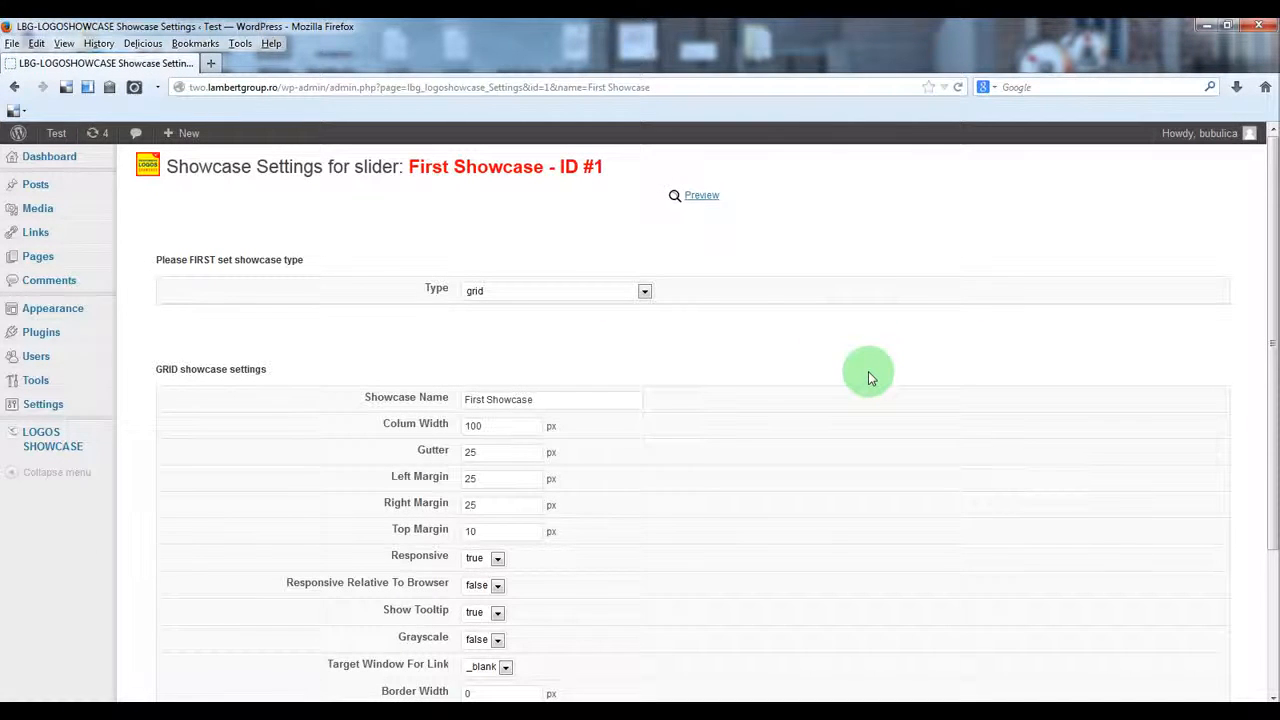
mouse_move(277, 385)
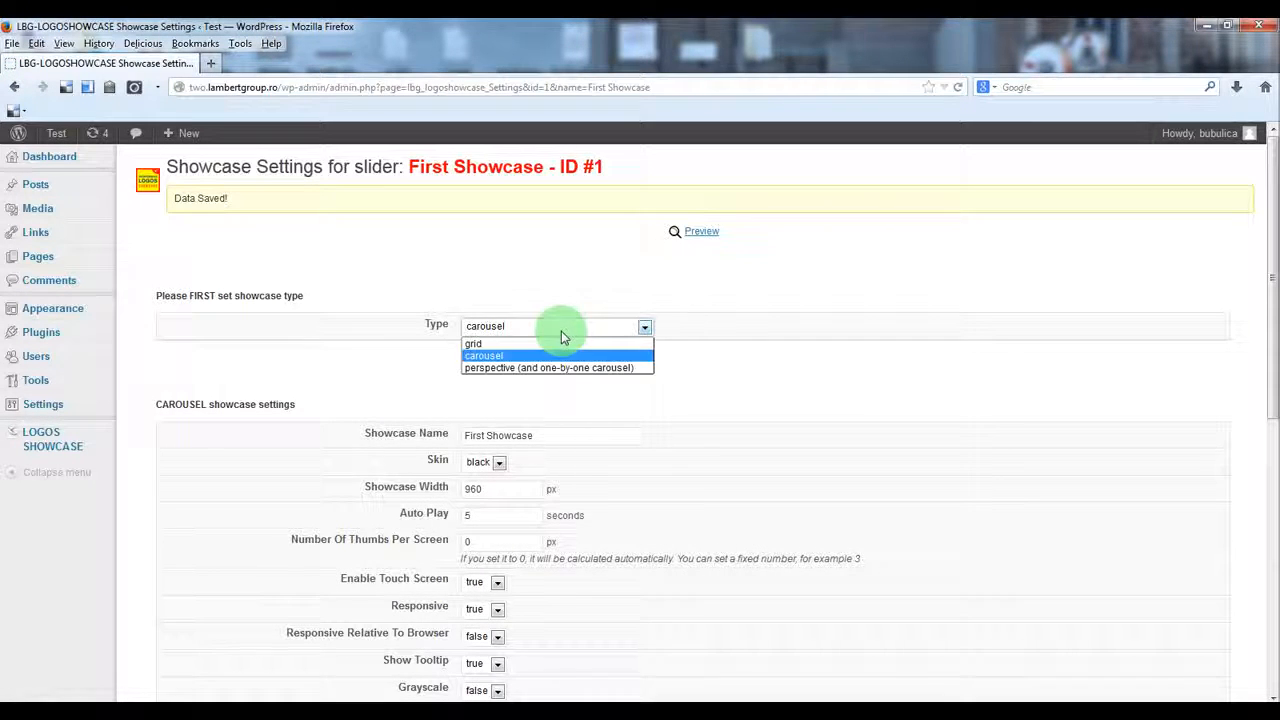
click(554, 367)
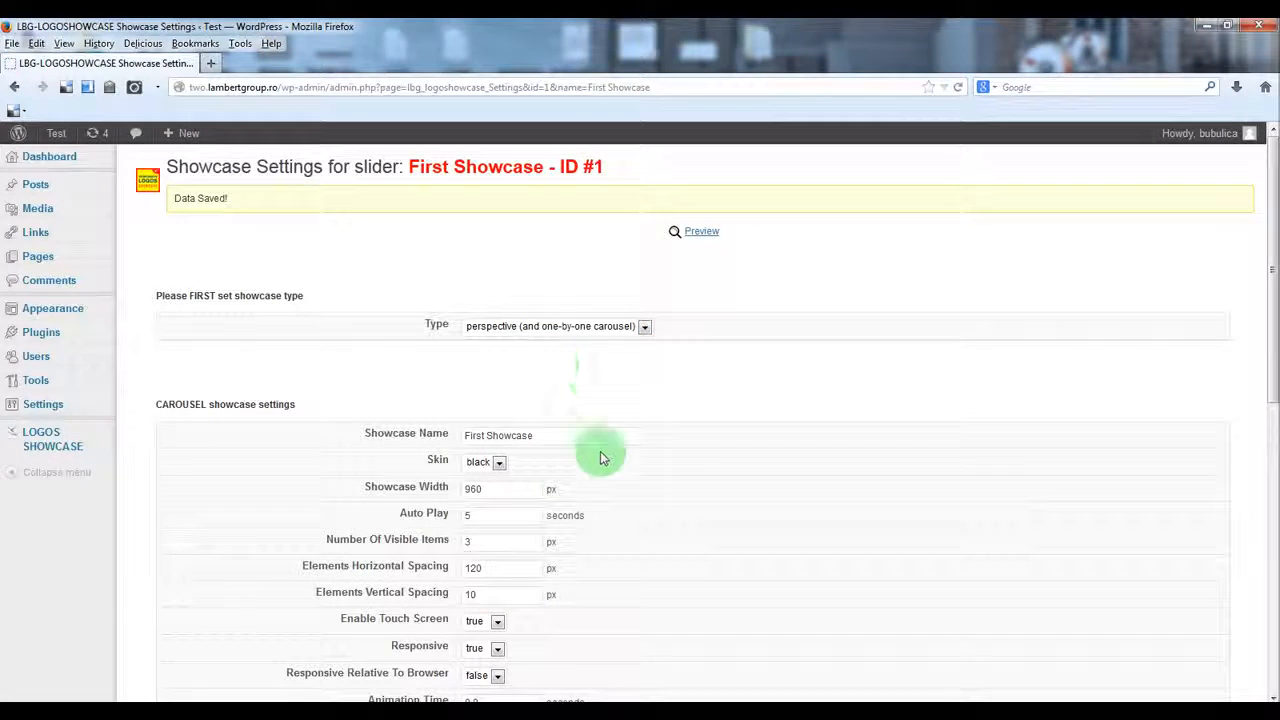
mouse_move(549, 337)
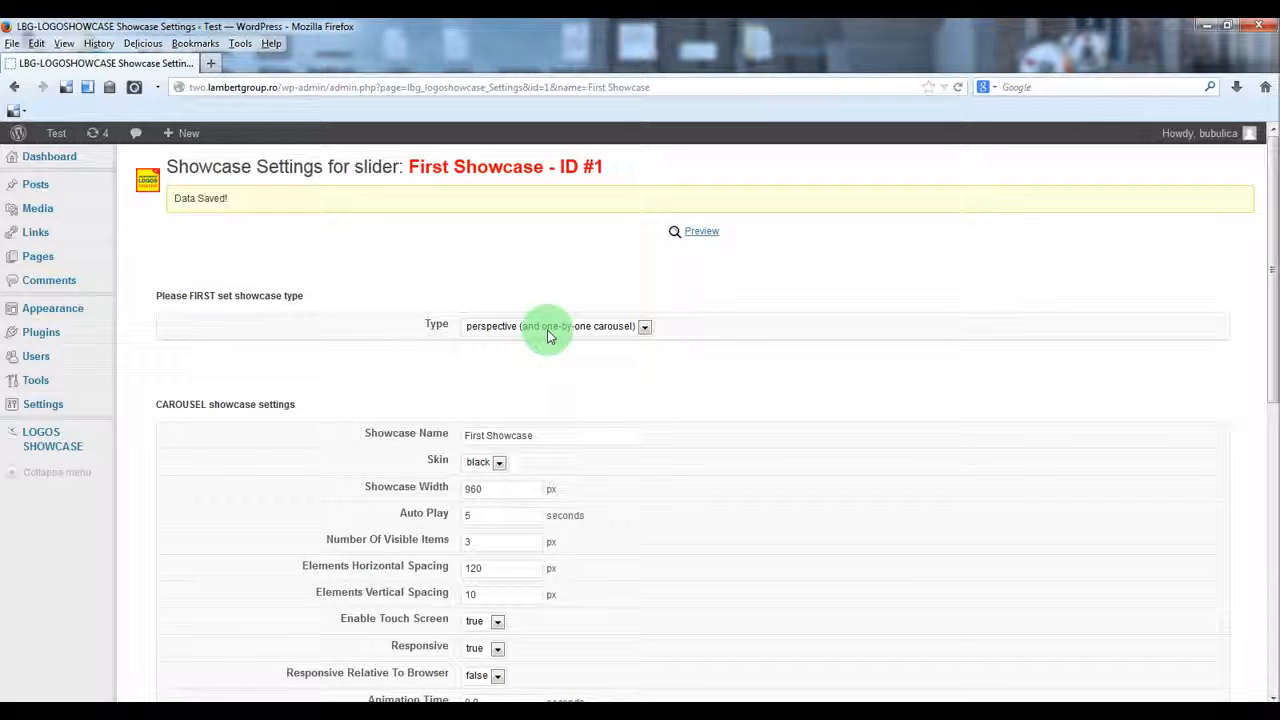
mouse_move(554, 392)
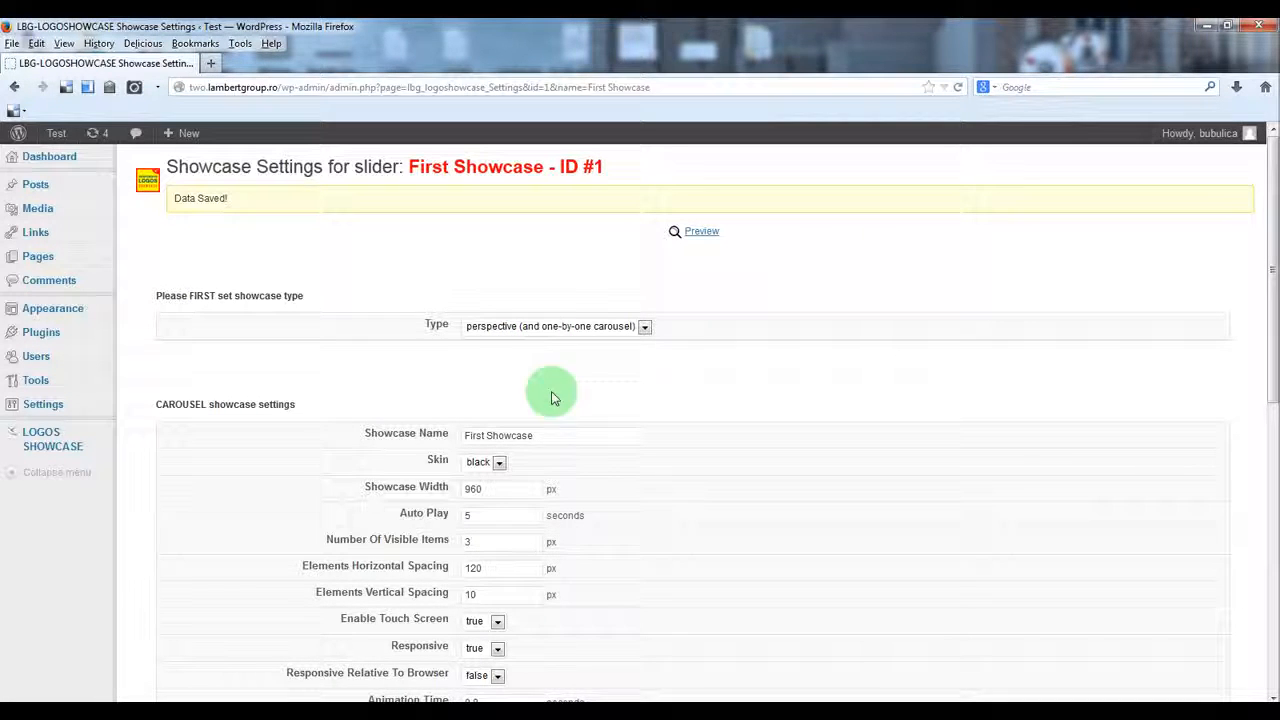
mouse_move(565, 333)
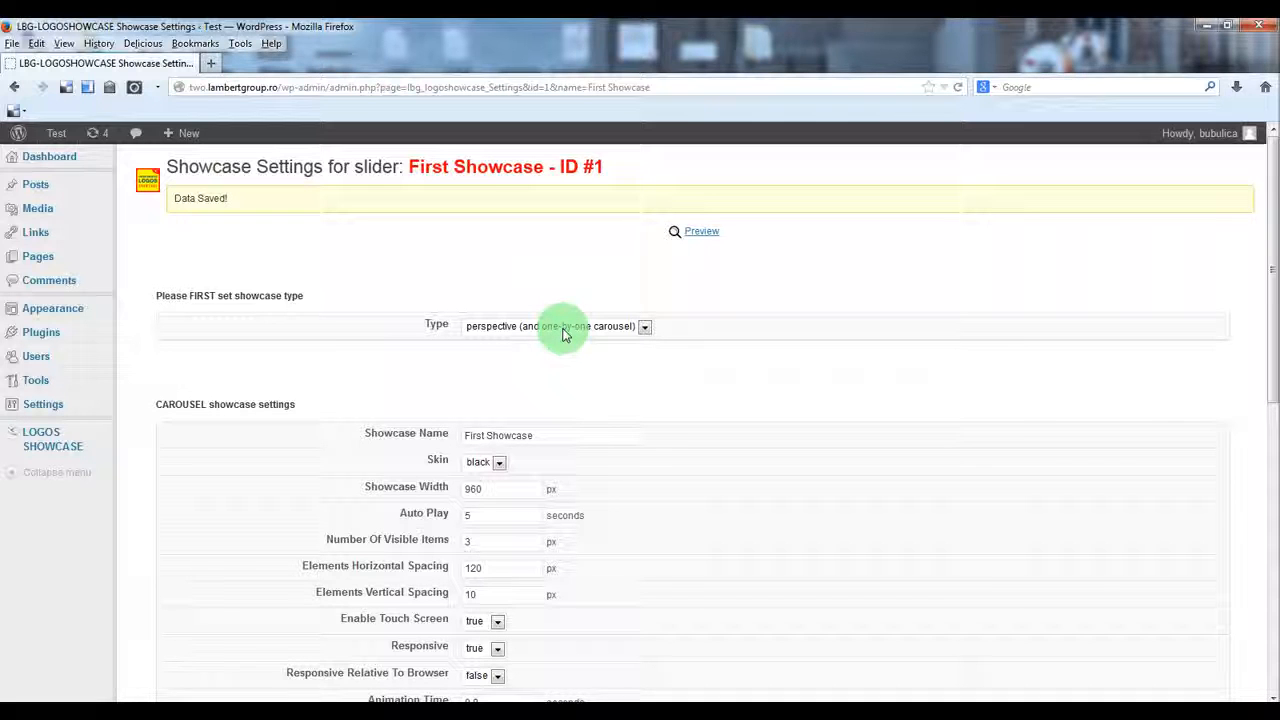
mouse_move(315, 409)
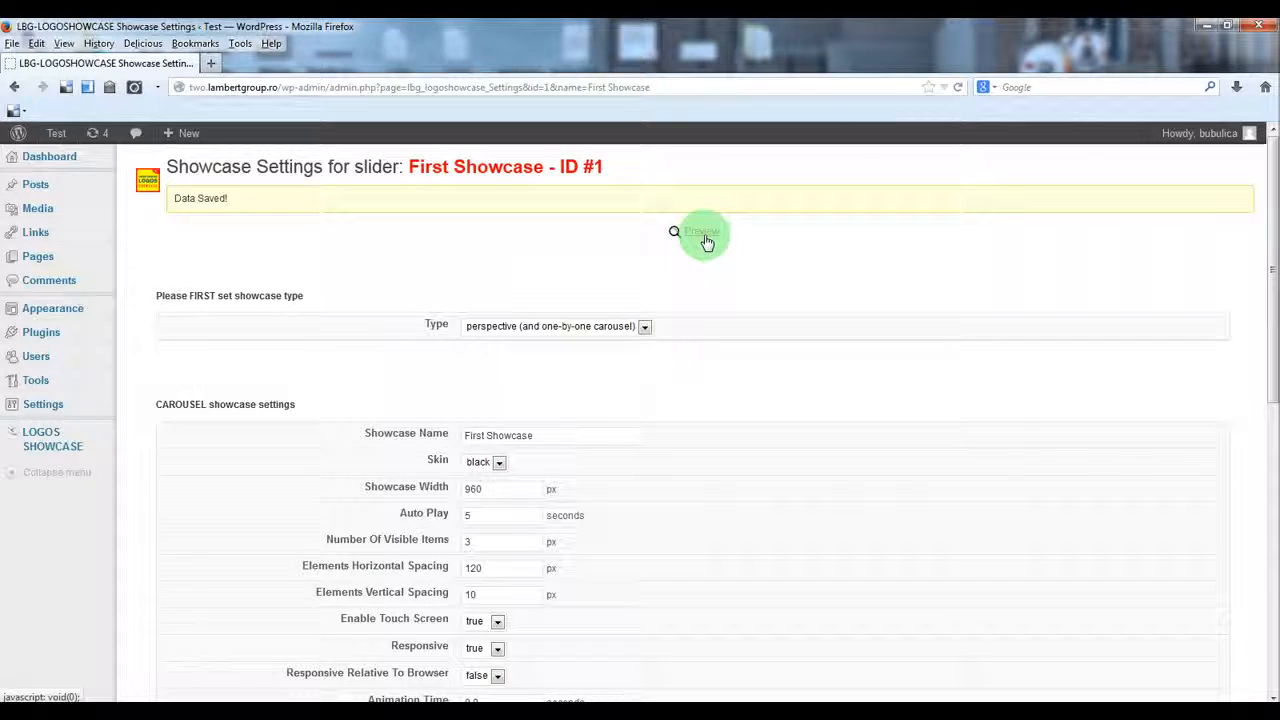
mouse_move(200, 480)
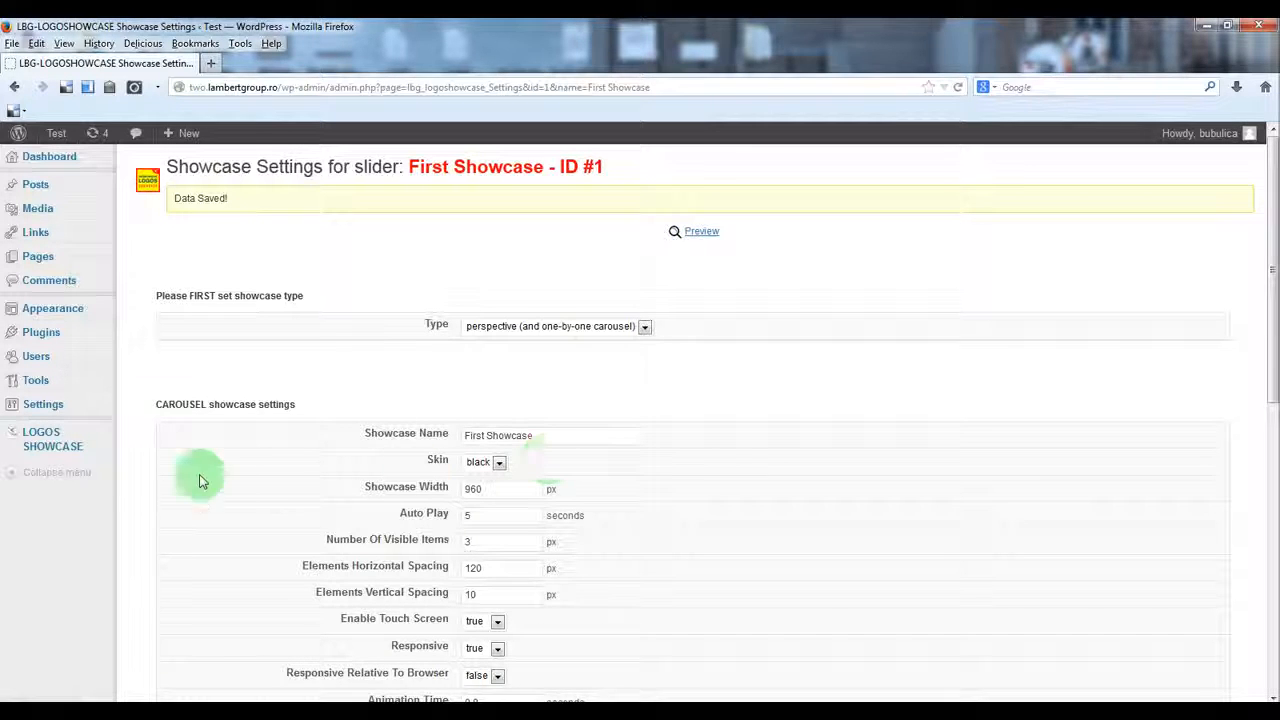
click(55, 487)
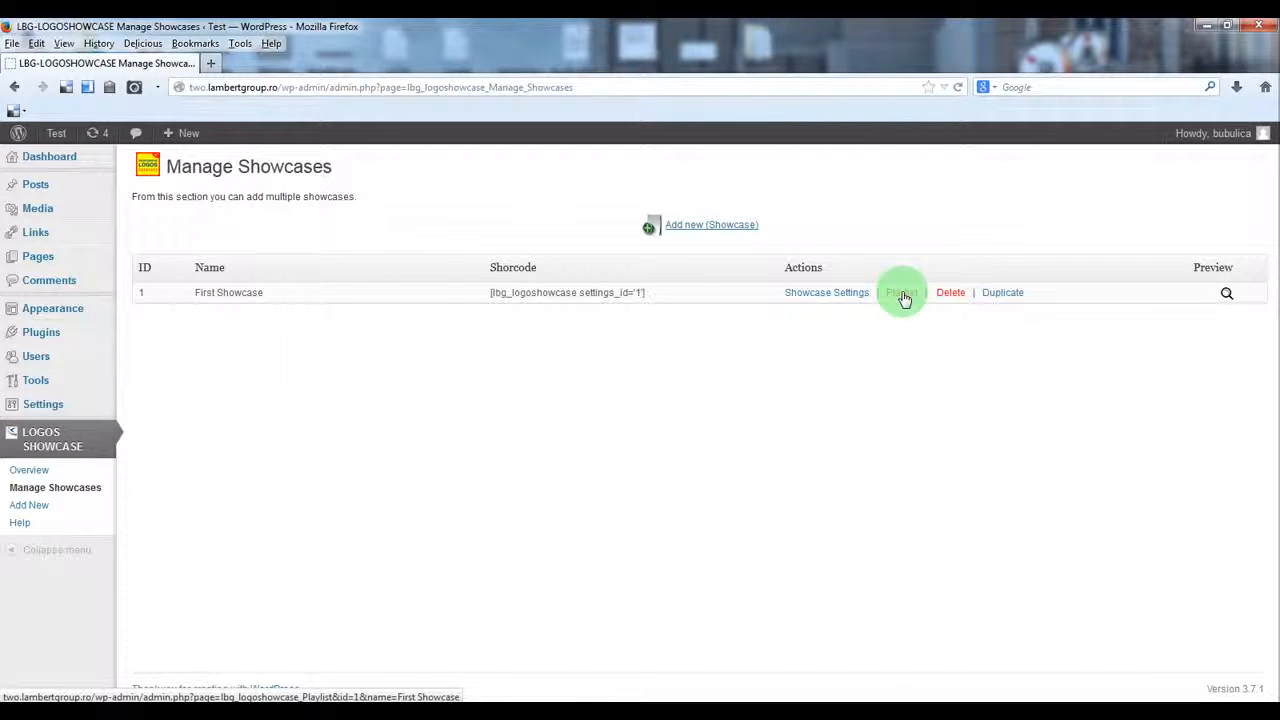
Step: Go to the Playlist page of First Showcase
click(901, 292)
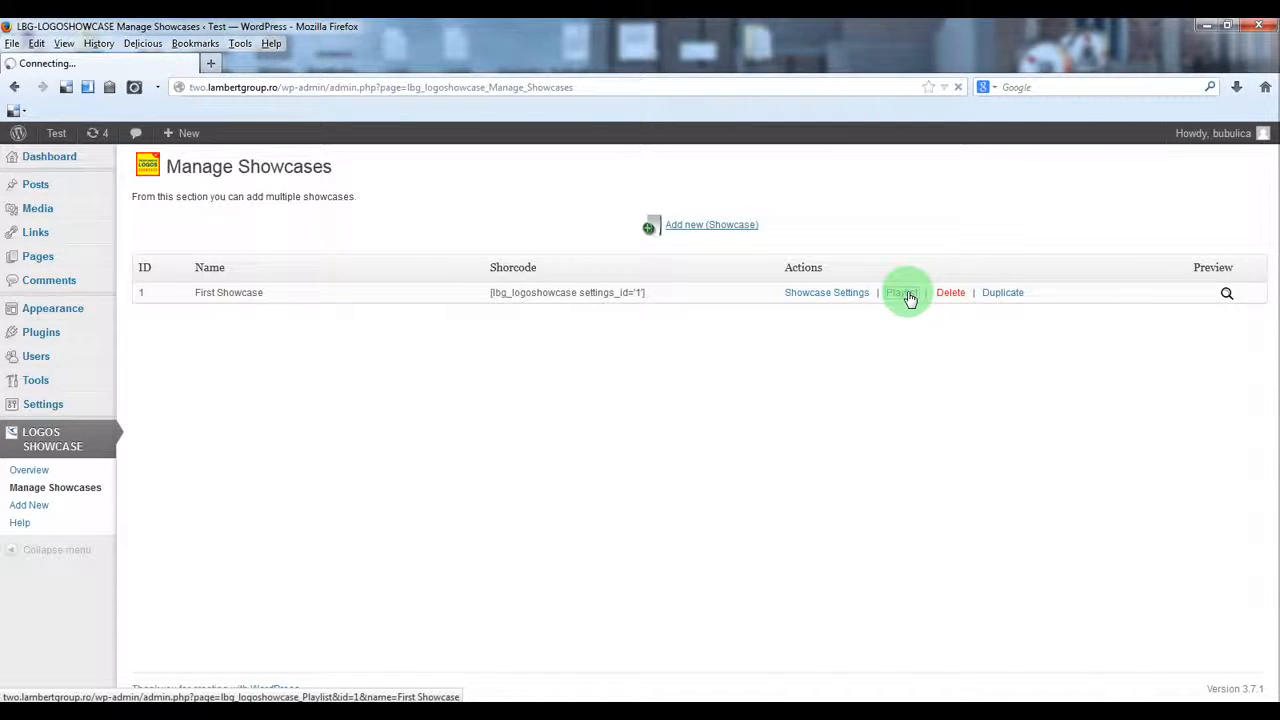
click(903, 292)
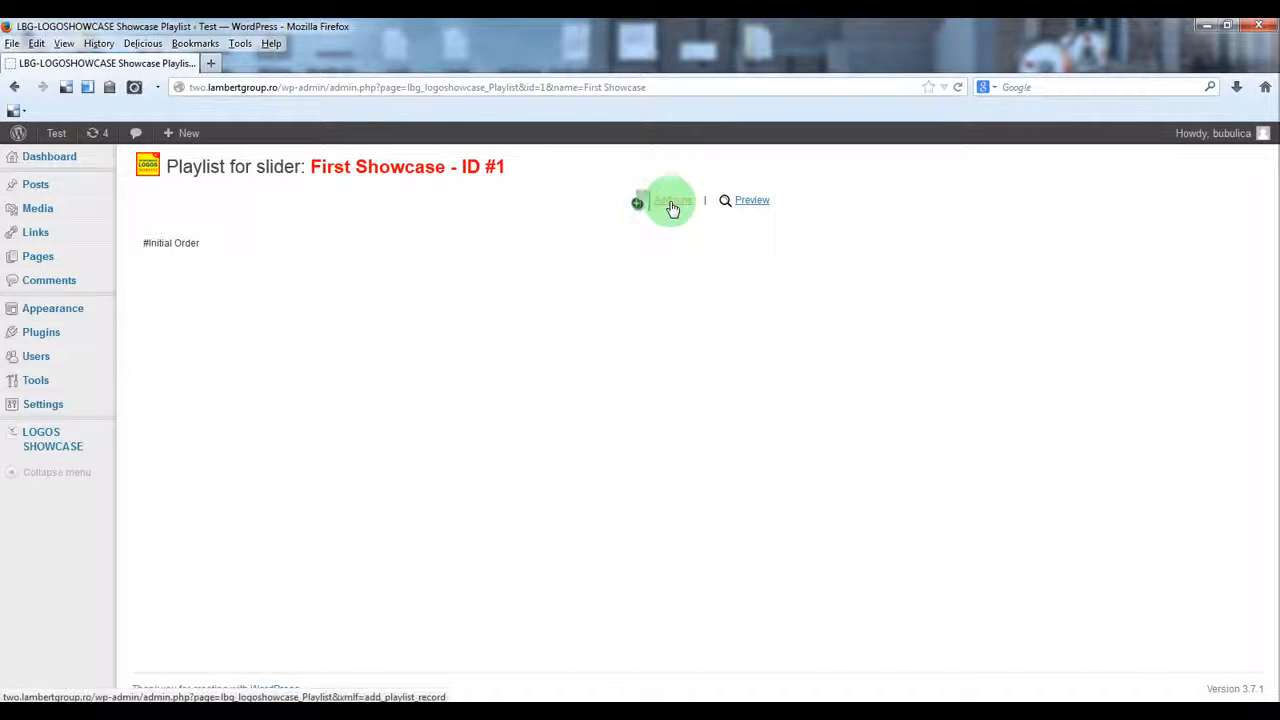
mouse_move(762, 206)
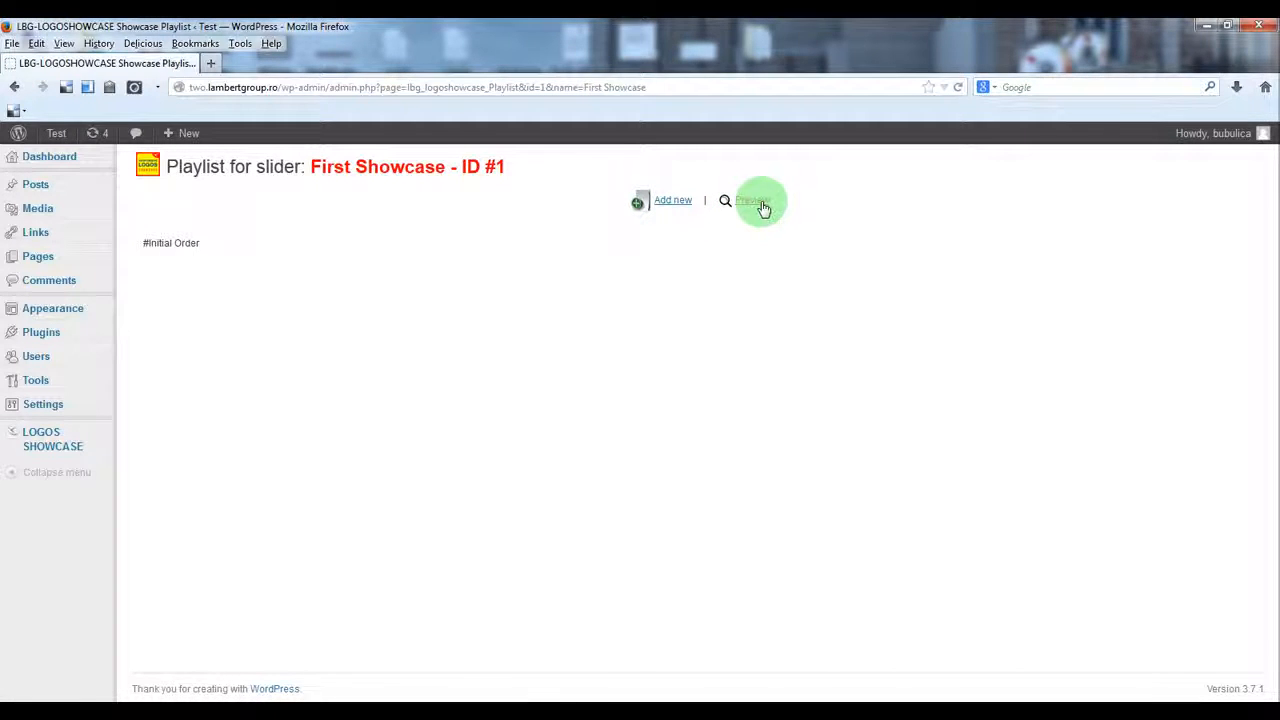
mouse_move(672, 203)
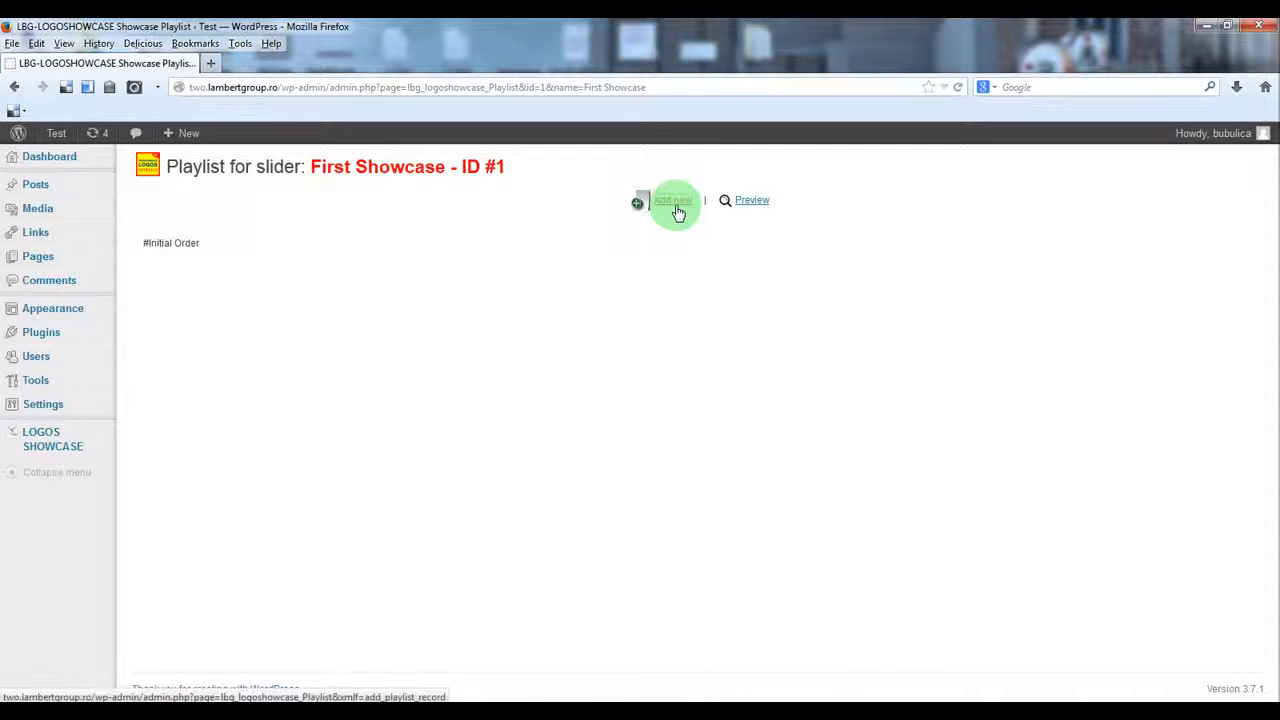
Step: Start a new playlist record and pick the volvo image from the Media Library
click(673, 200)
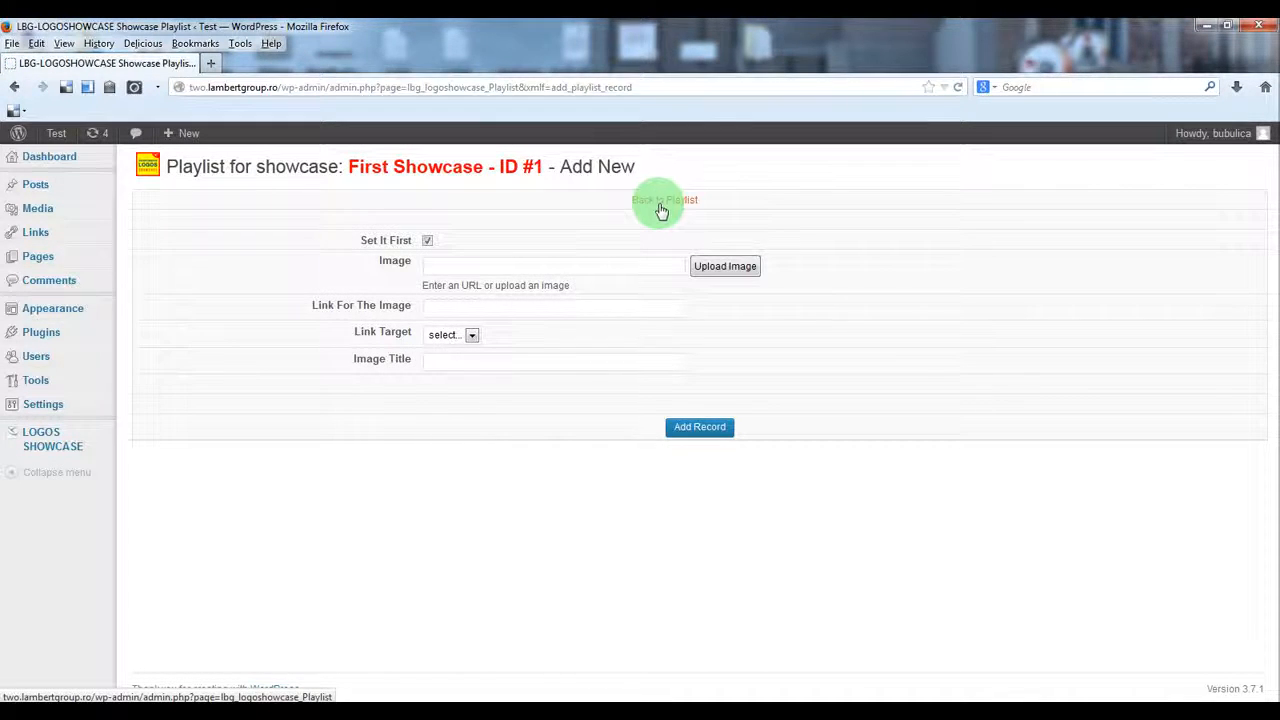
mouse_move(745, 272)
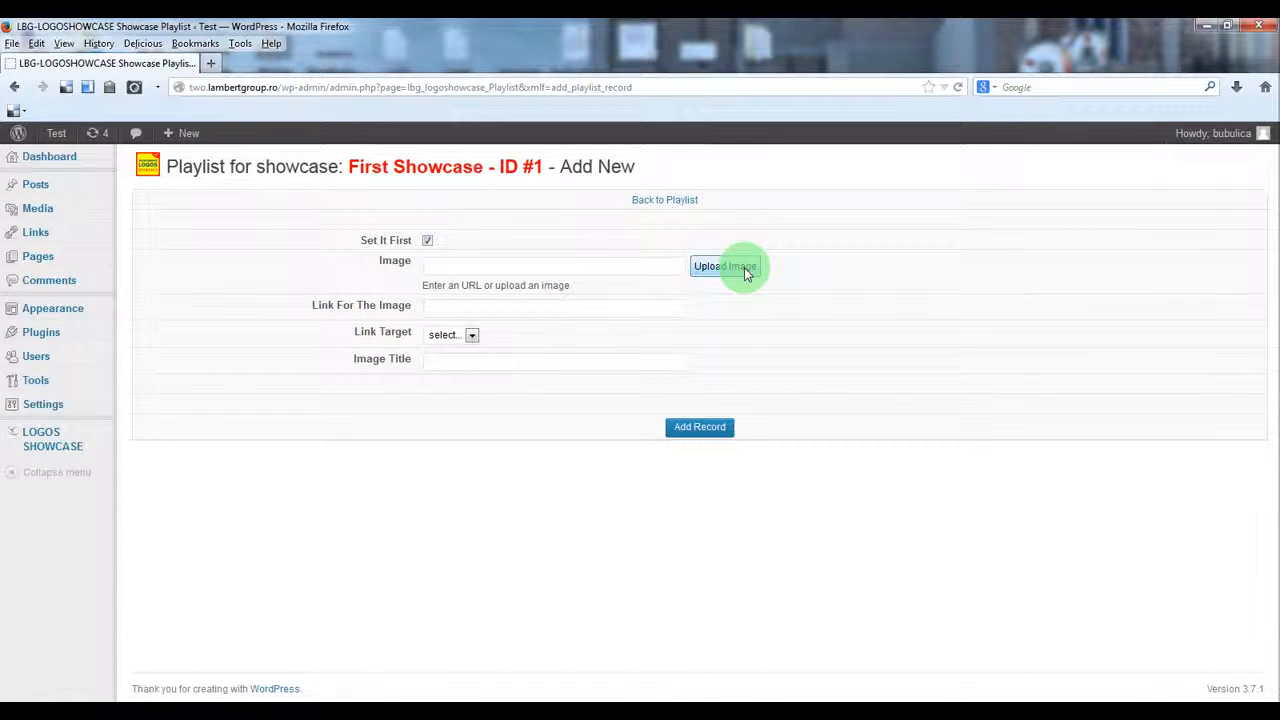
click(724, 266)
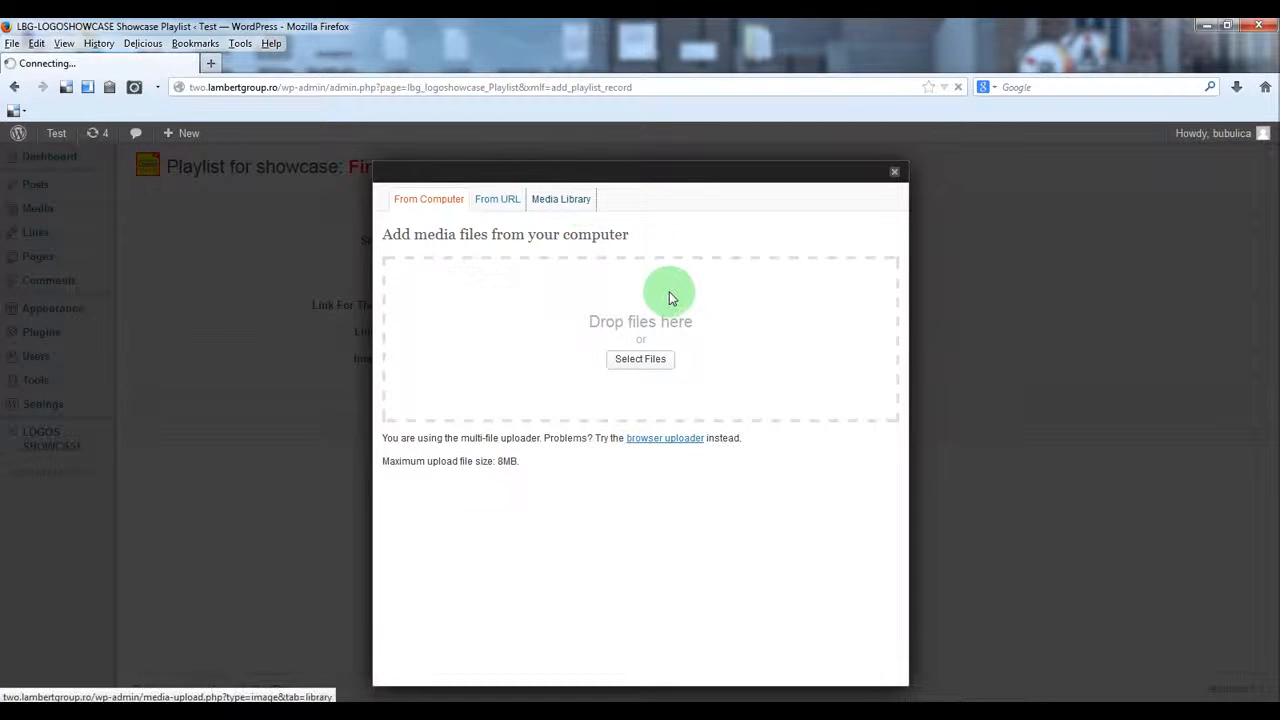
click(561, 199)
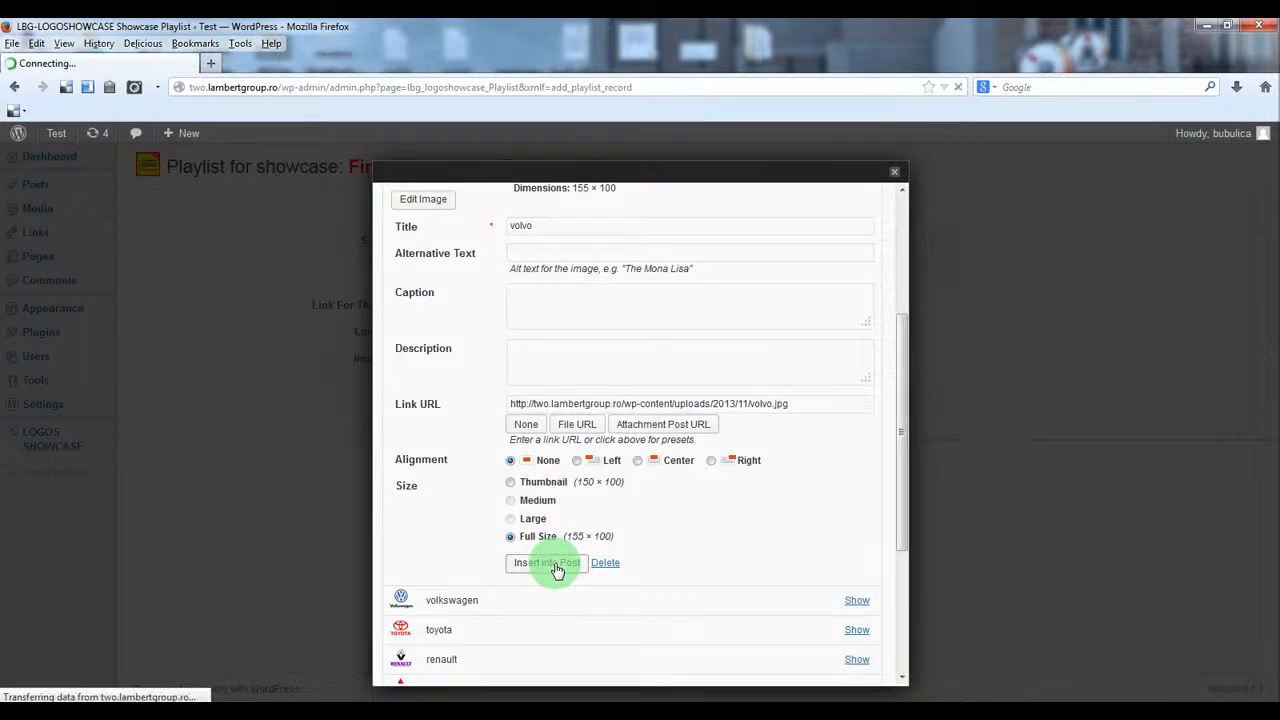
click(545, 563)
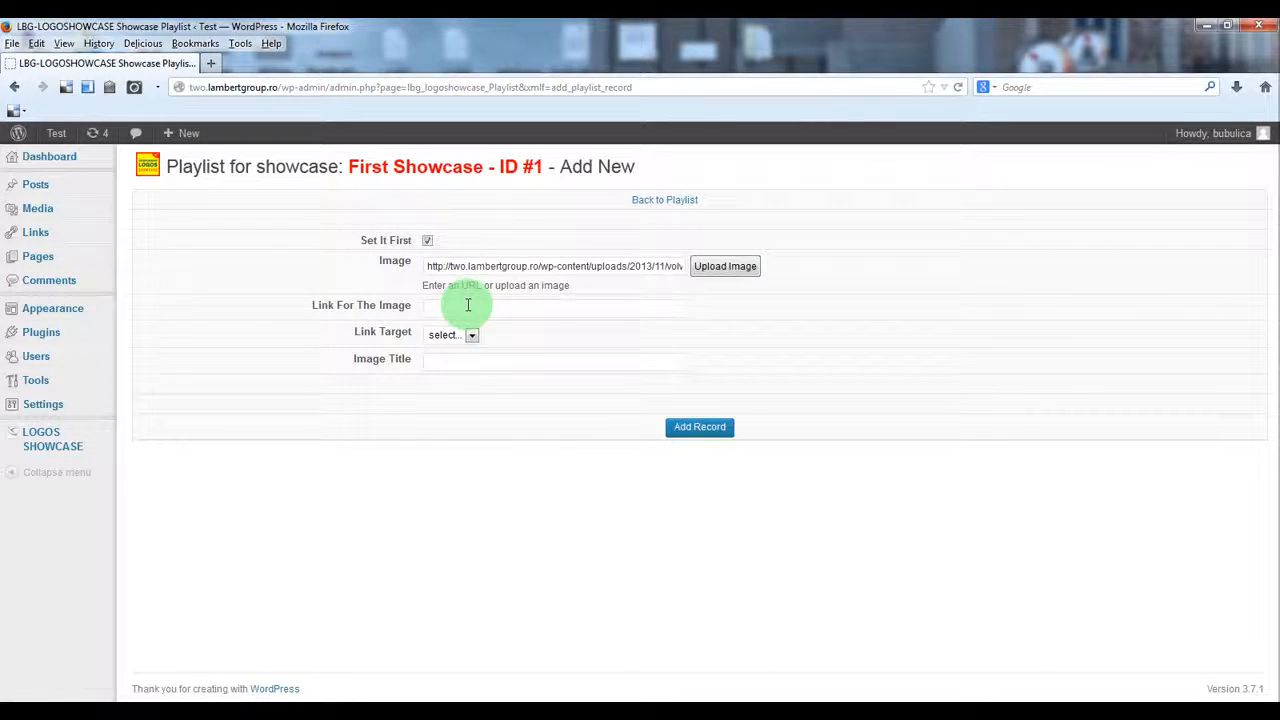
Step: Fill the record's link and image title 'volo' and add the Volvo record to the playlist
click(553, 305)
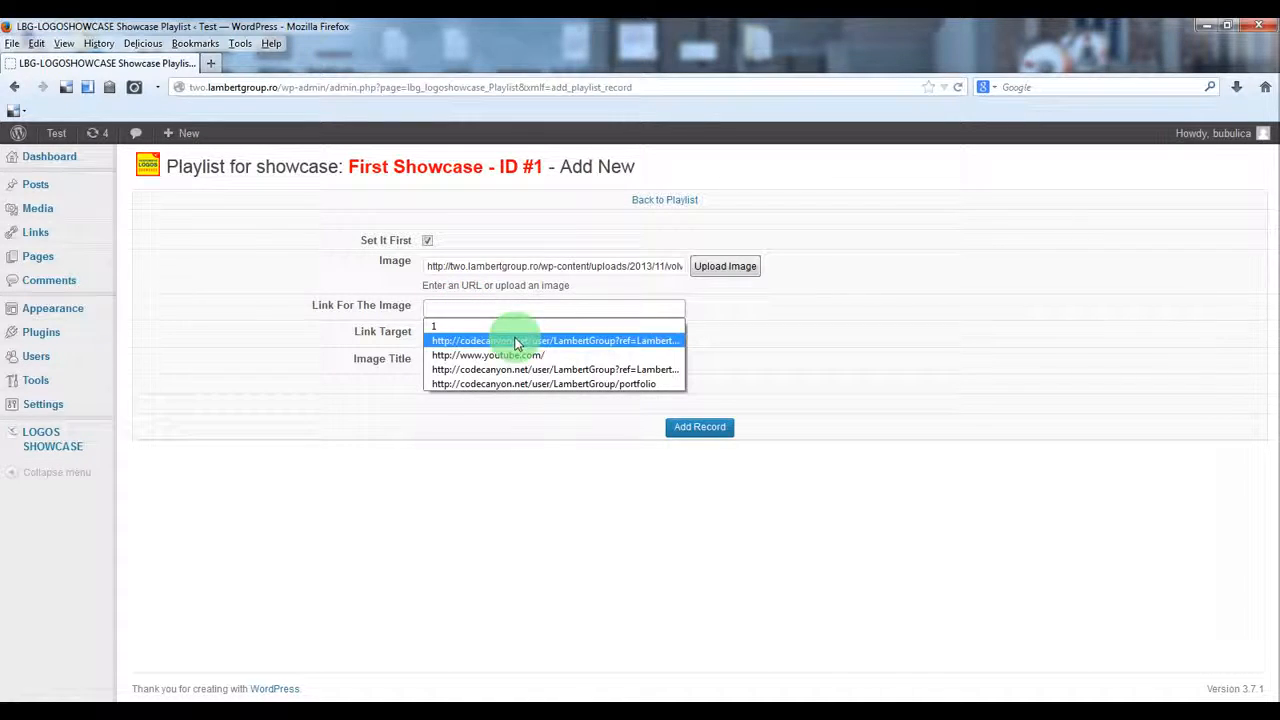
click(554, 340)
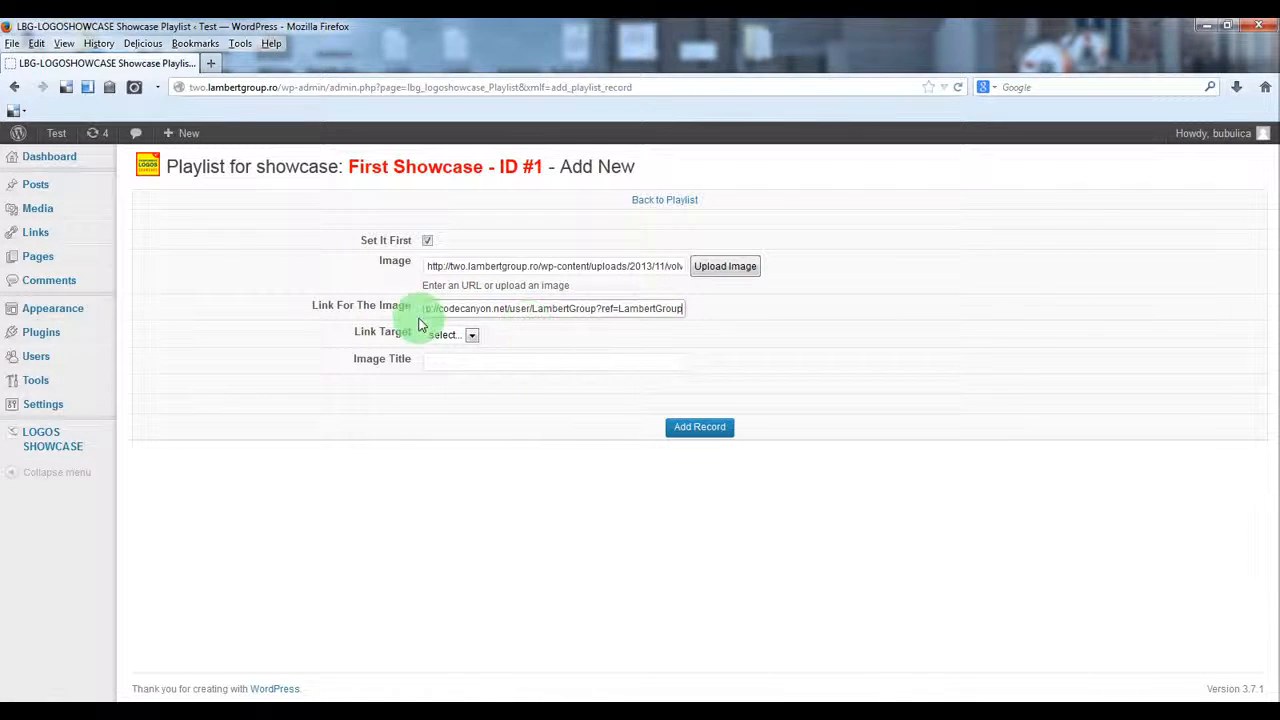
click(553, 361)
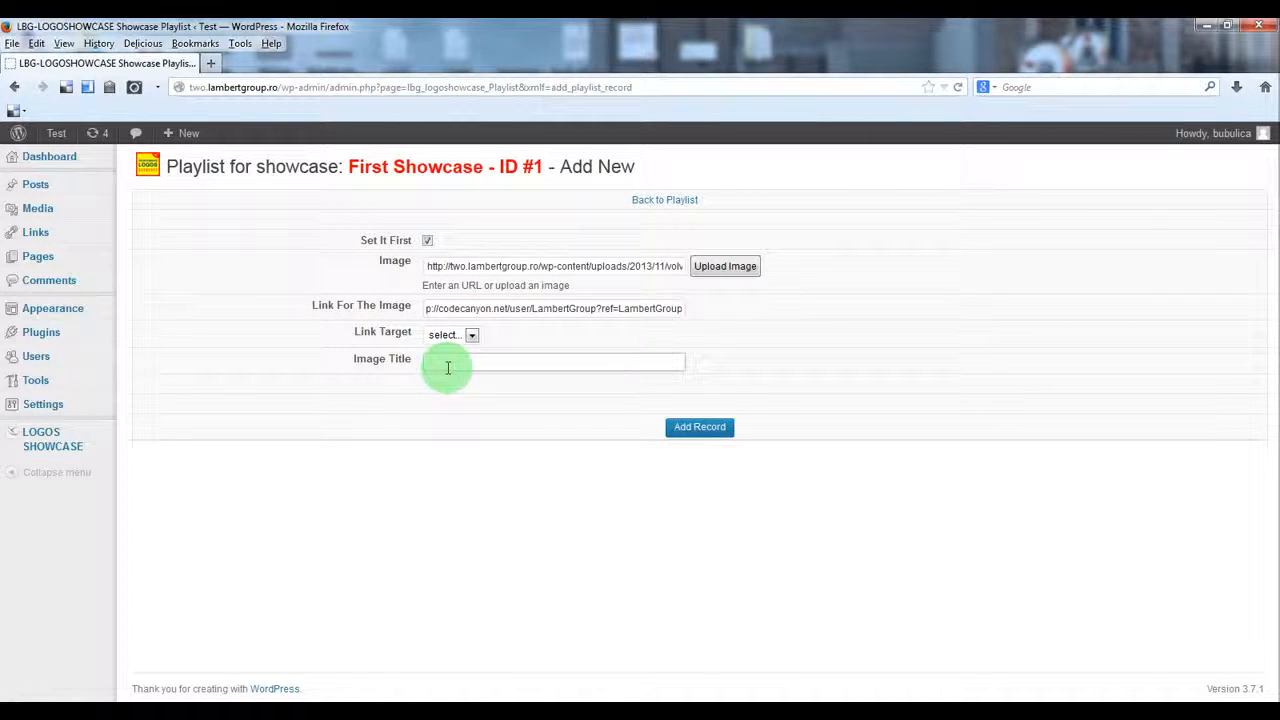
text(volo)
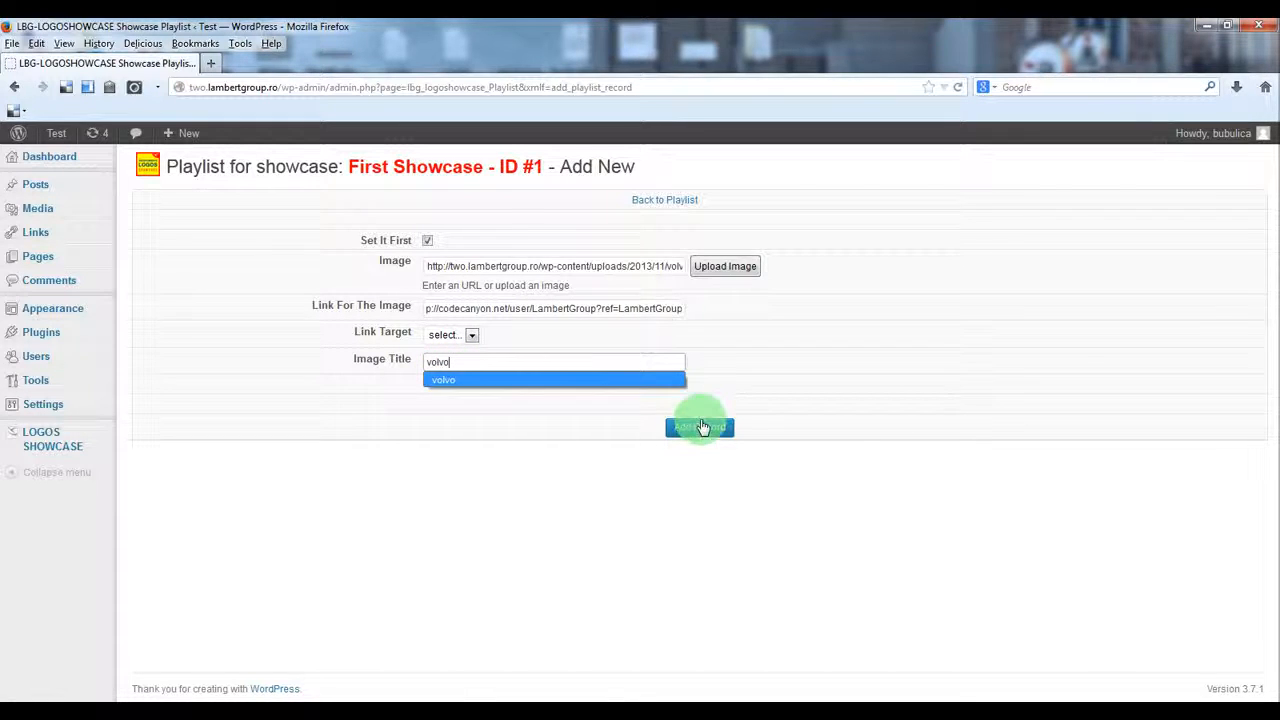
click(699, 427)
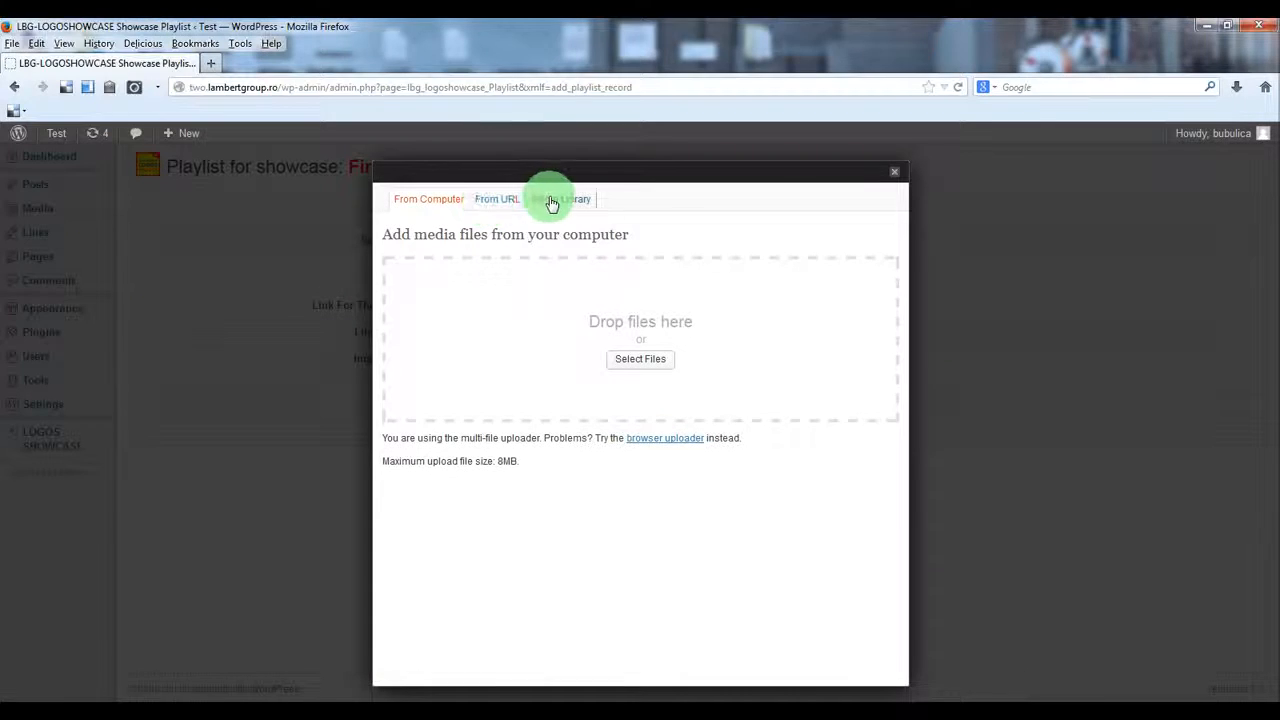
Step: Add a record using the Media Library volkswagen image with title 'volkswagen'
click(560, 199)
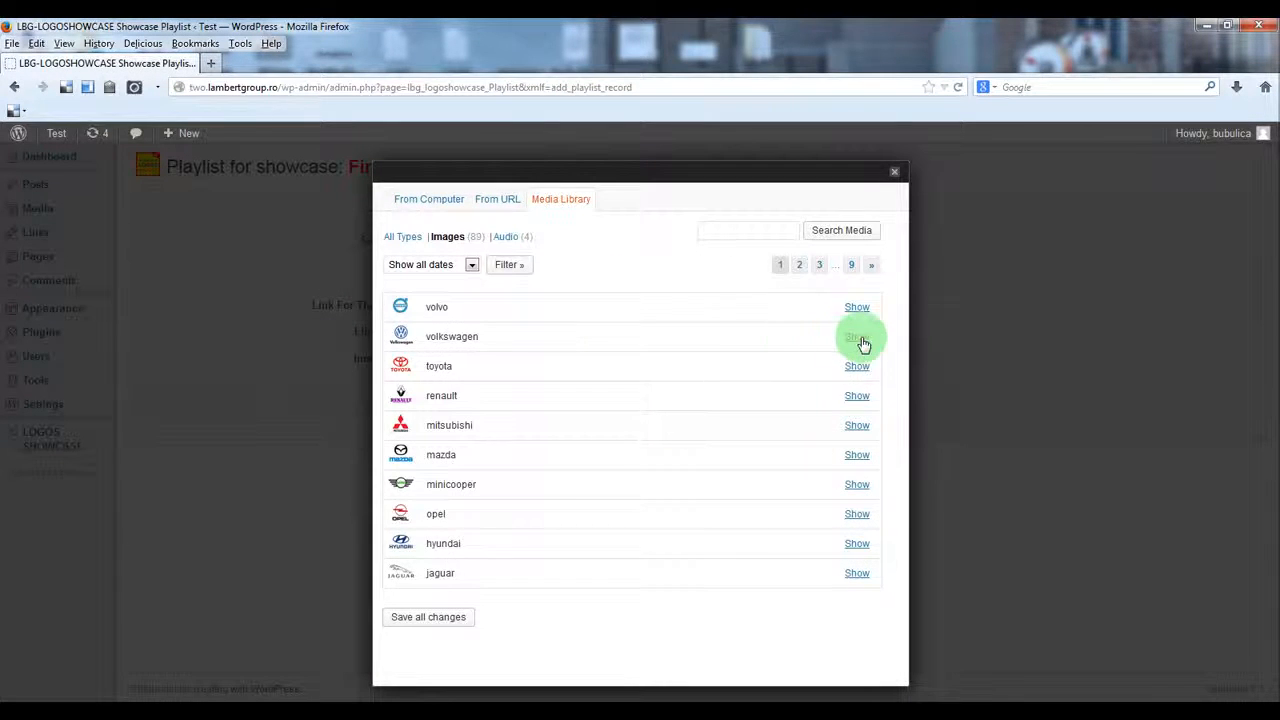
click(856, 336)
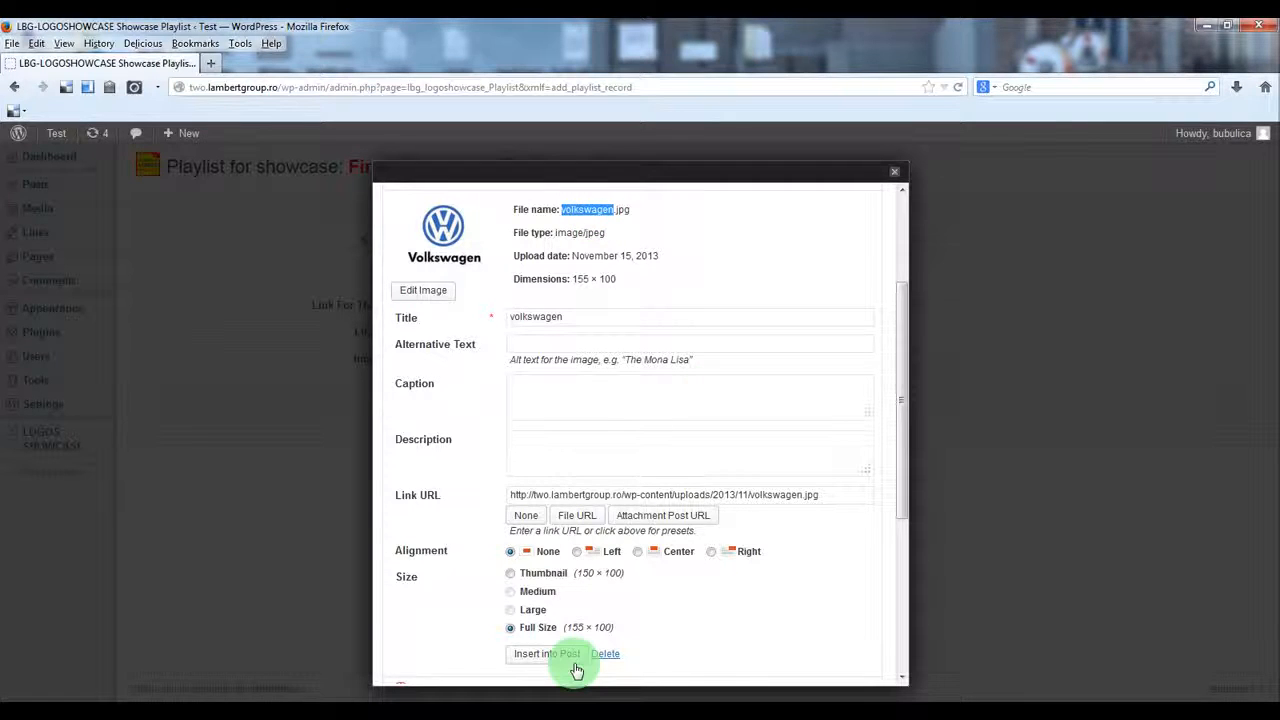
click(548, 654)
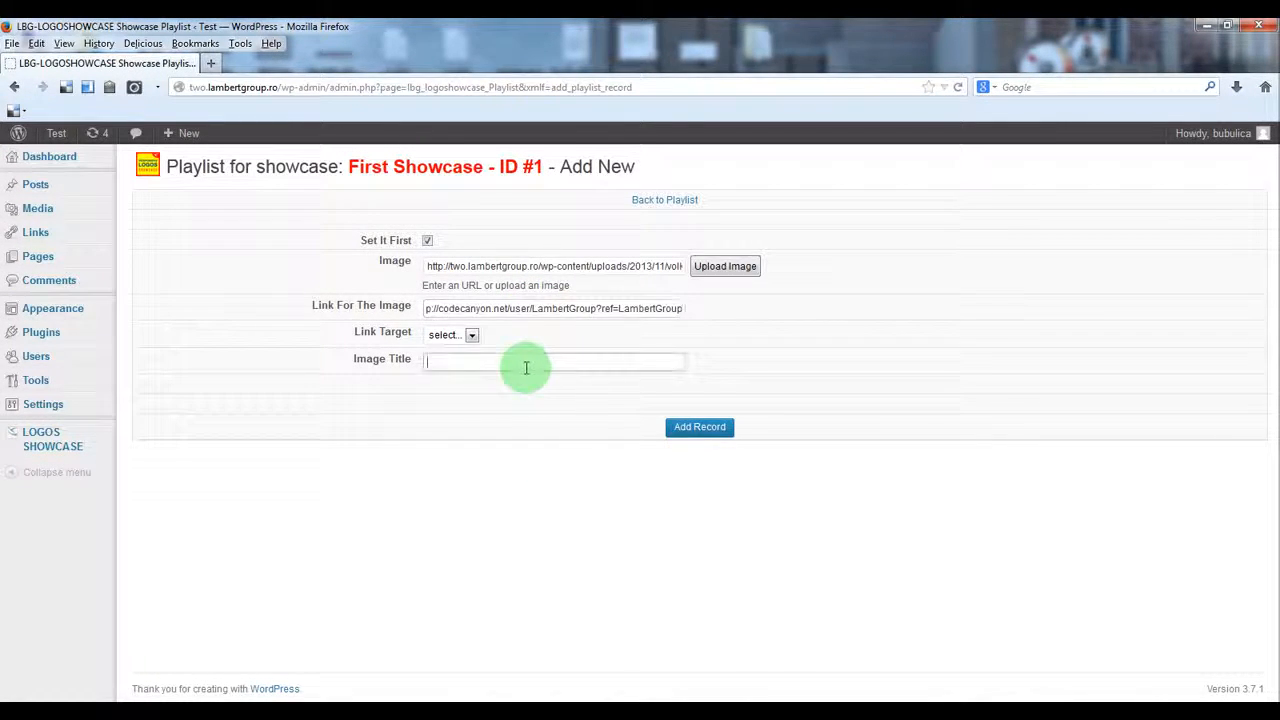
text(volkswagen)
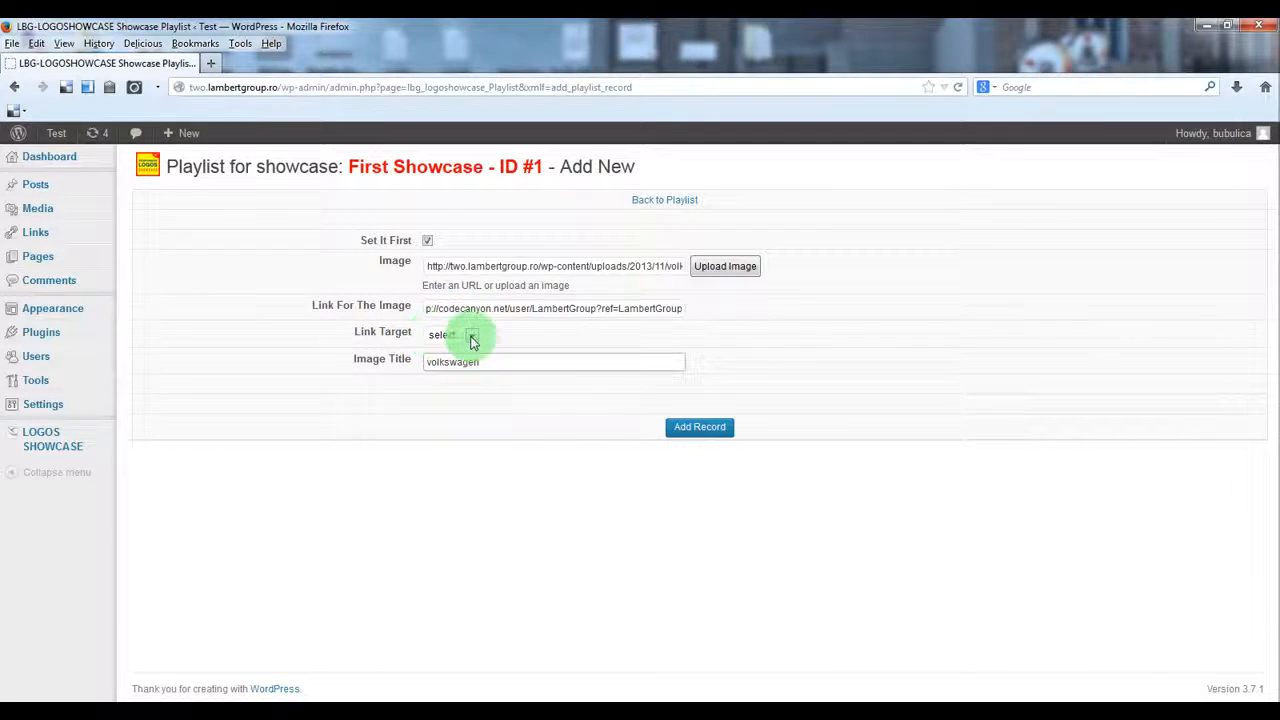
mouse_move(413, 335)
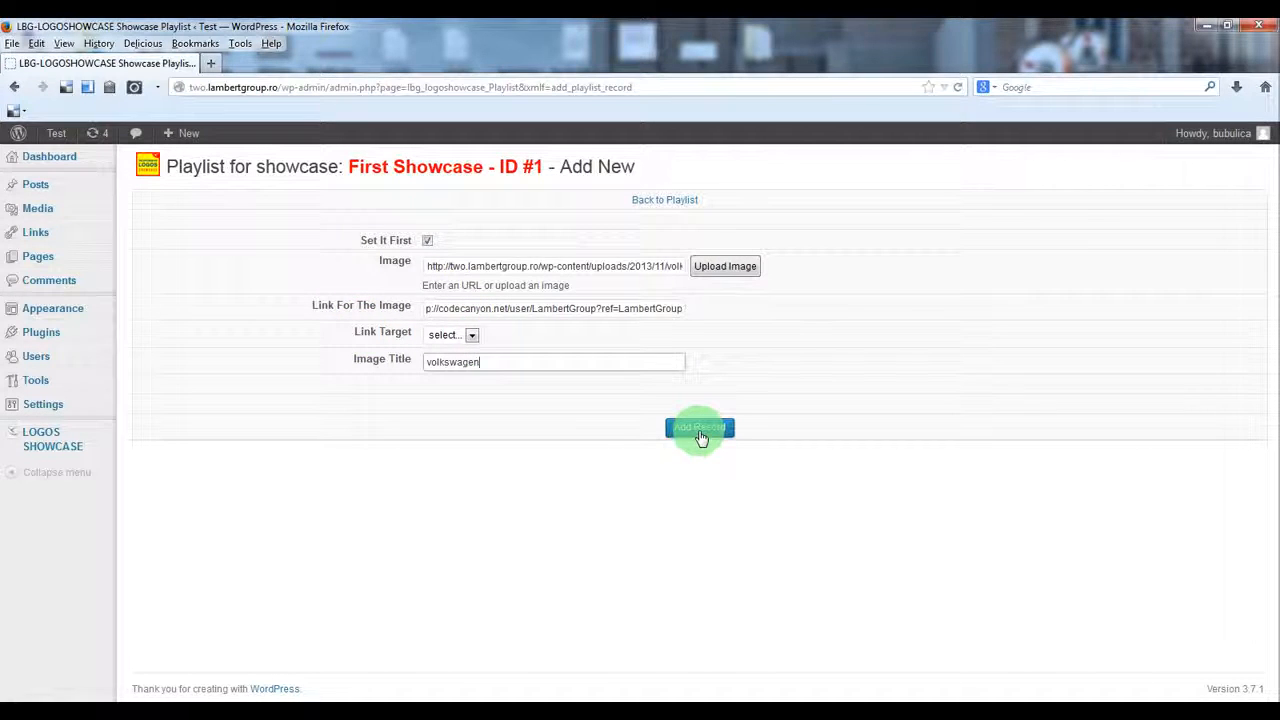
click(699, 429)
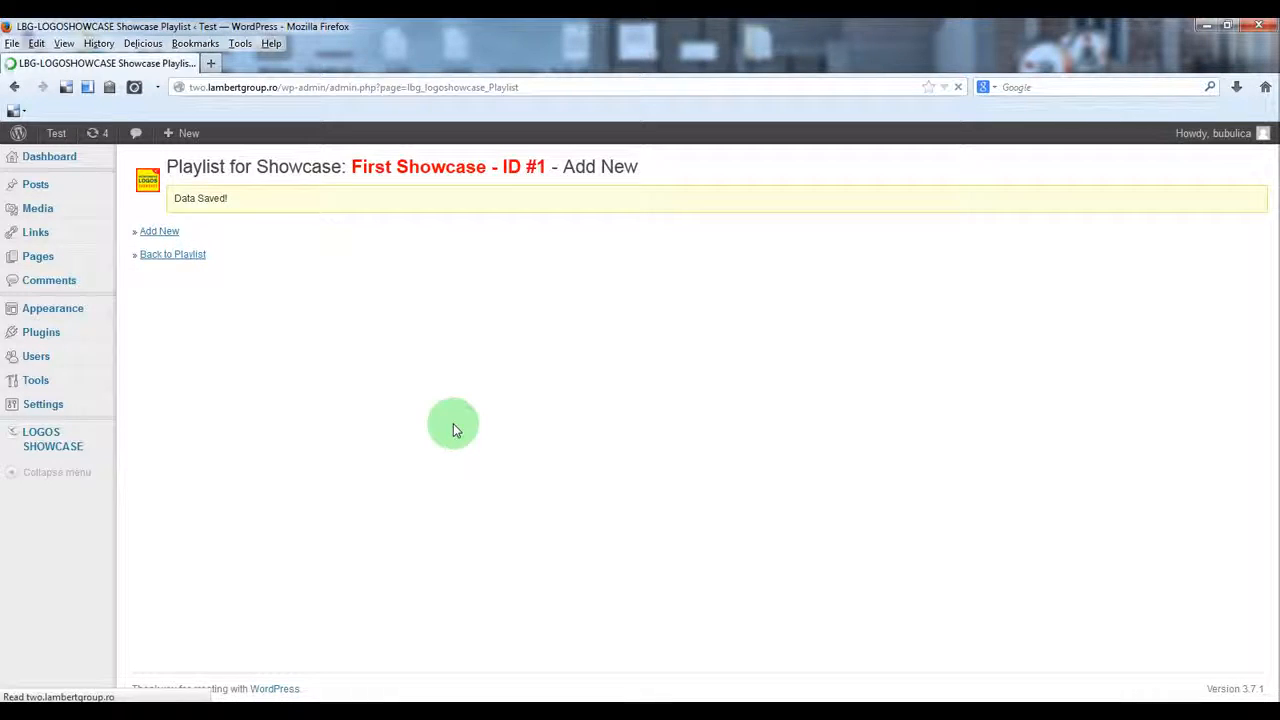
Step: Return to the playlist and expand the Volvo record to inspect its details
click(172, 254)
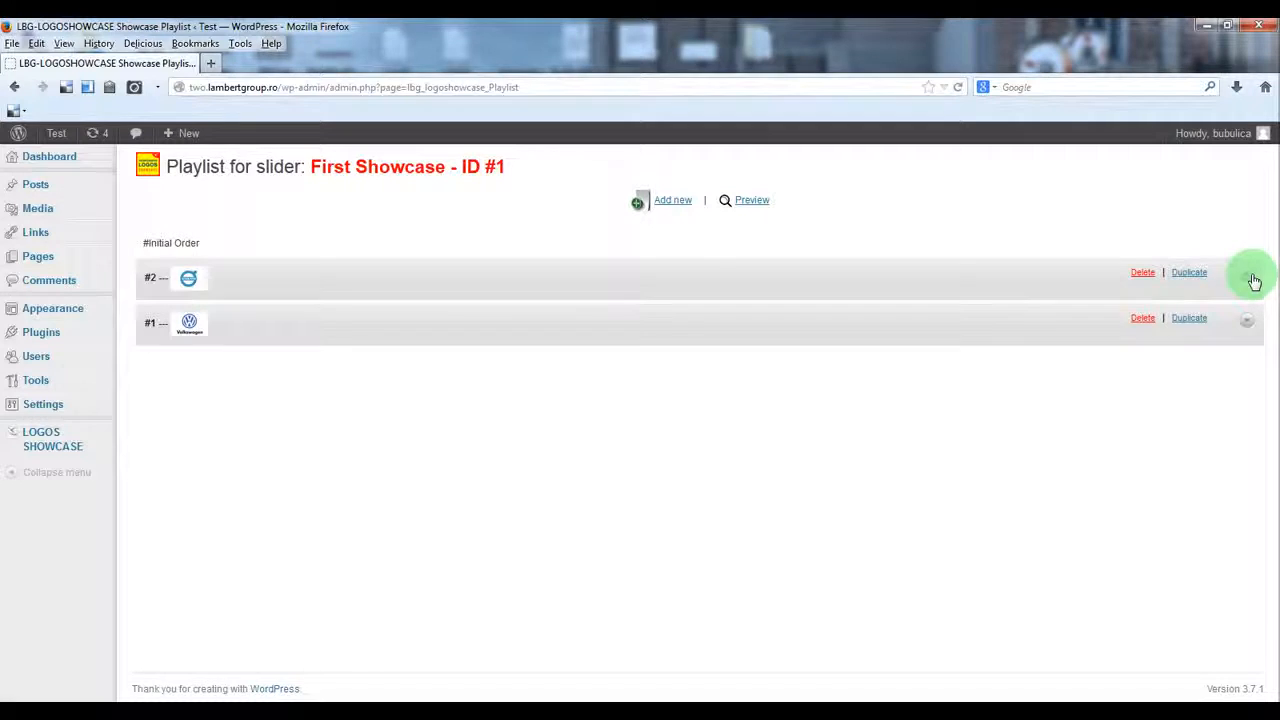
click(1253, 278)
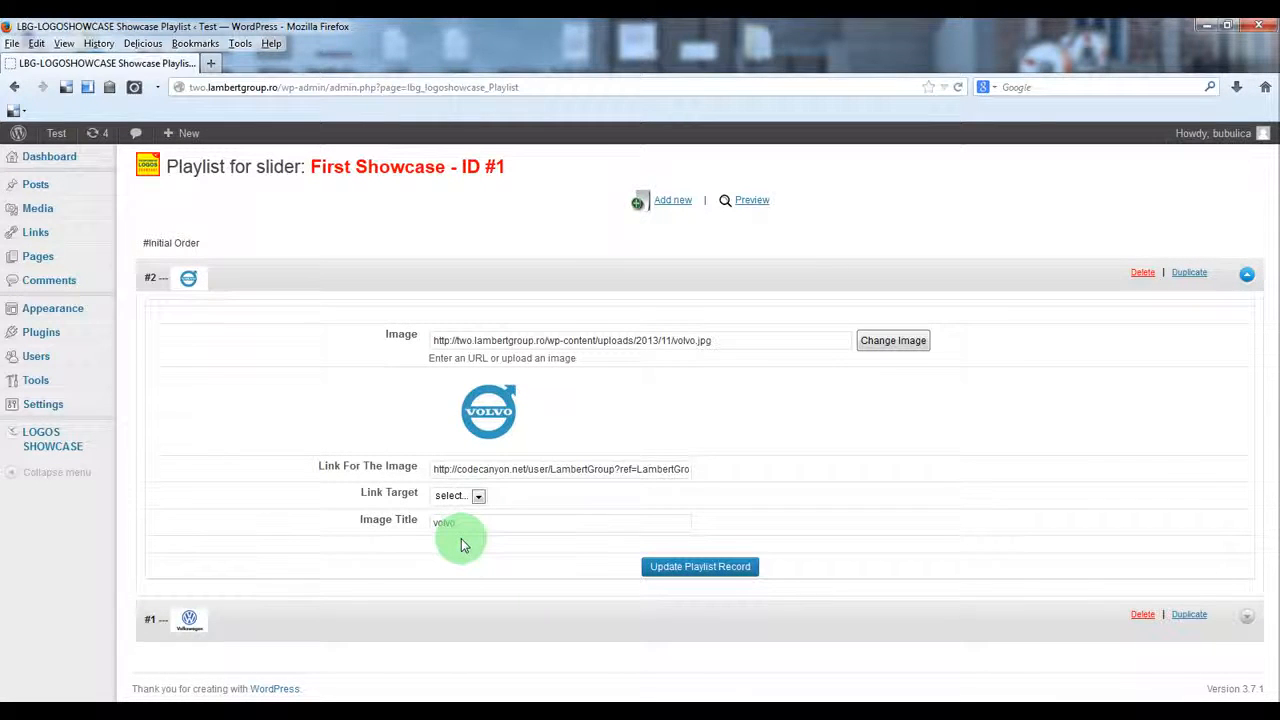
mouse_move(513, 501)
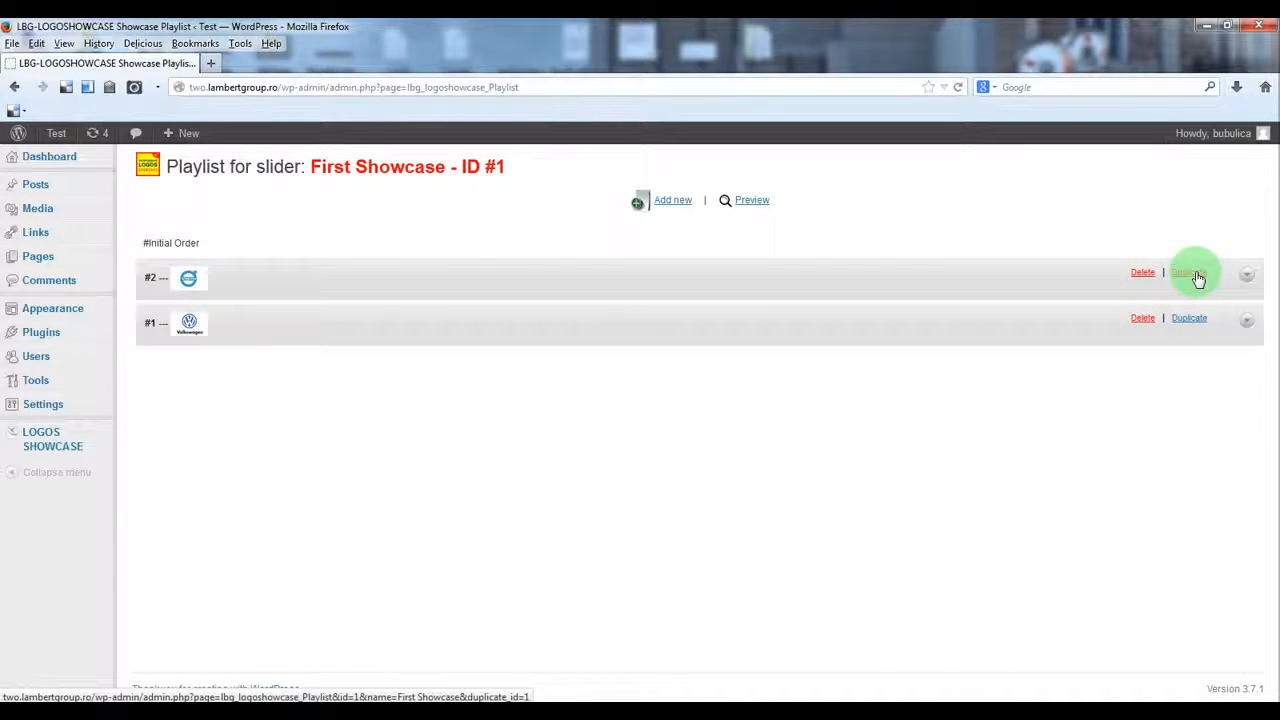
Step: Duplicate the Volvo record, swap its image to the Toyota logo, and update the record
click(1191, 275)
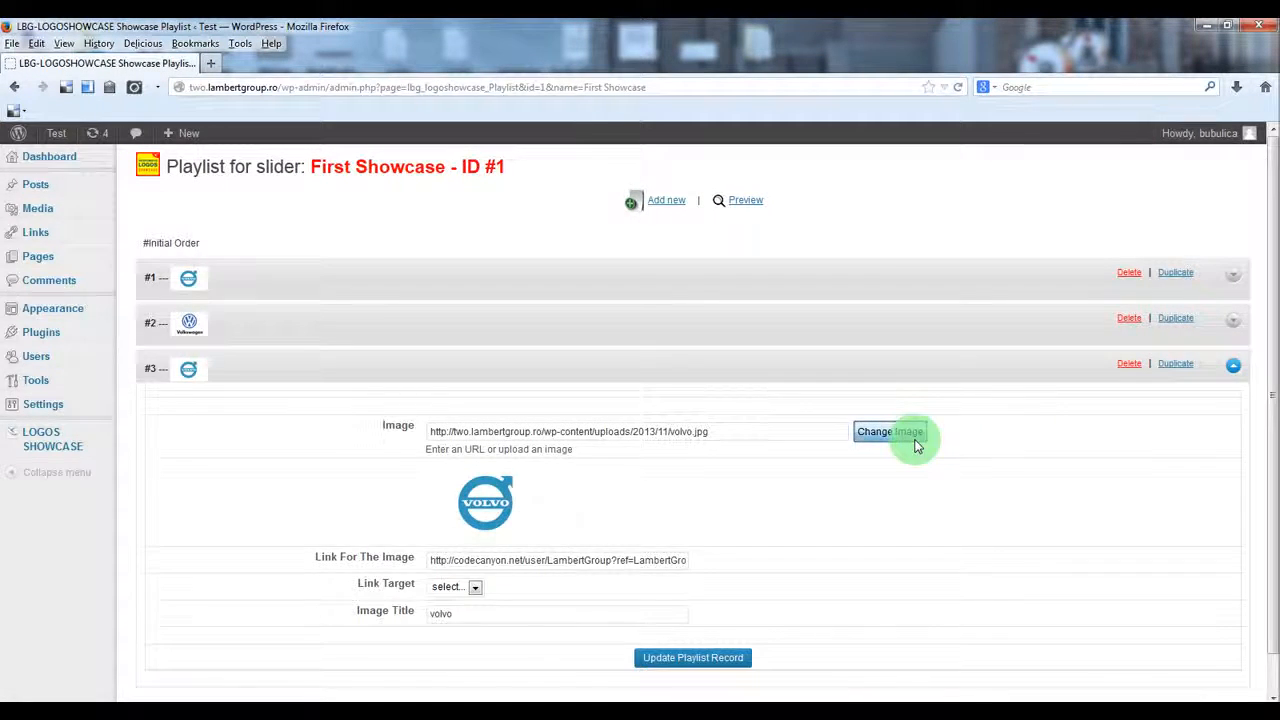
click(890, 431)
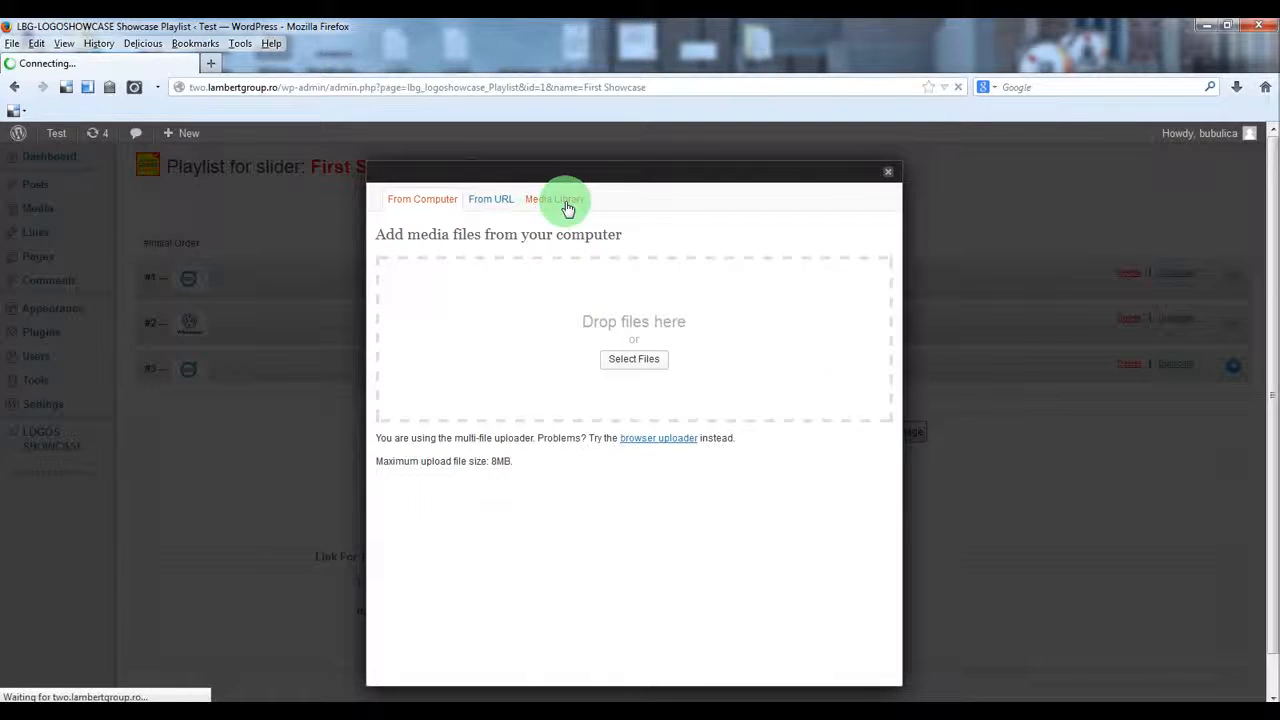
click(554, 199)
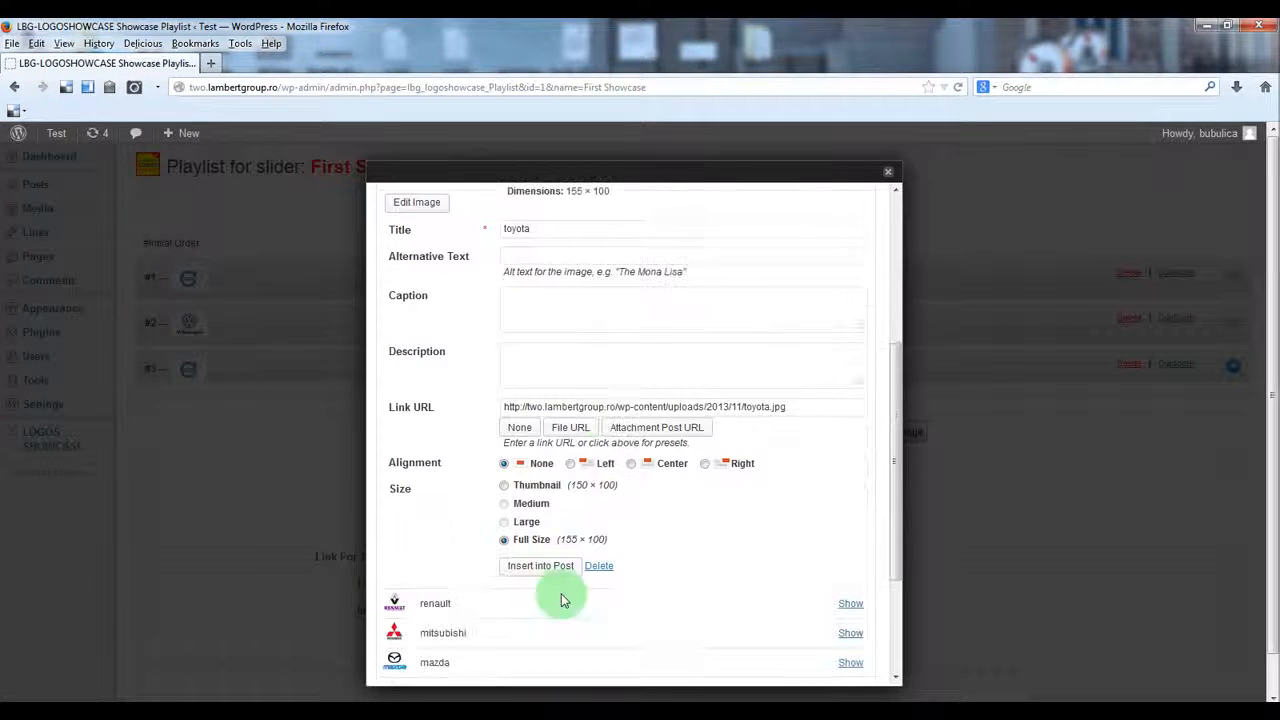
click(539, 566)
text(toyot)
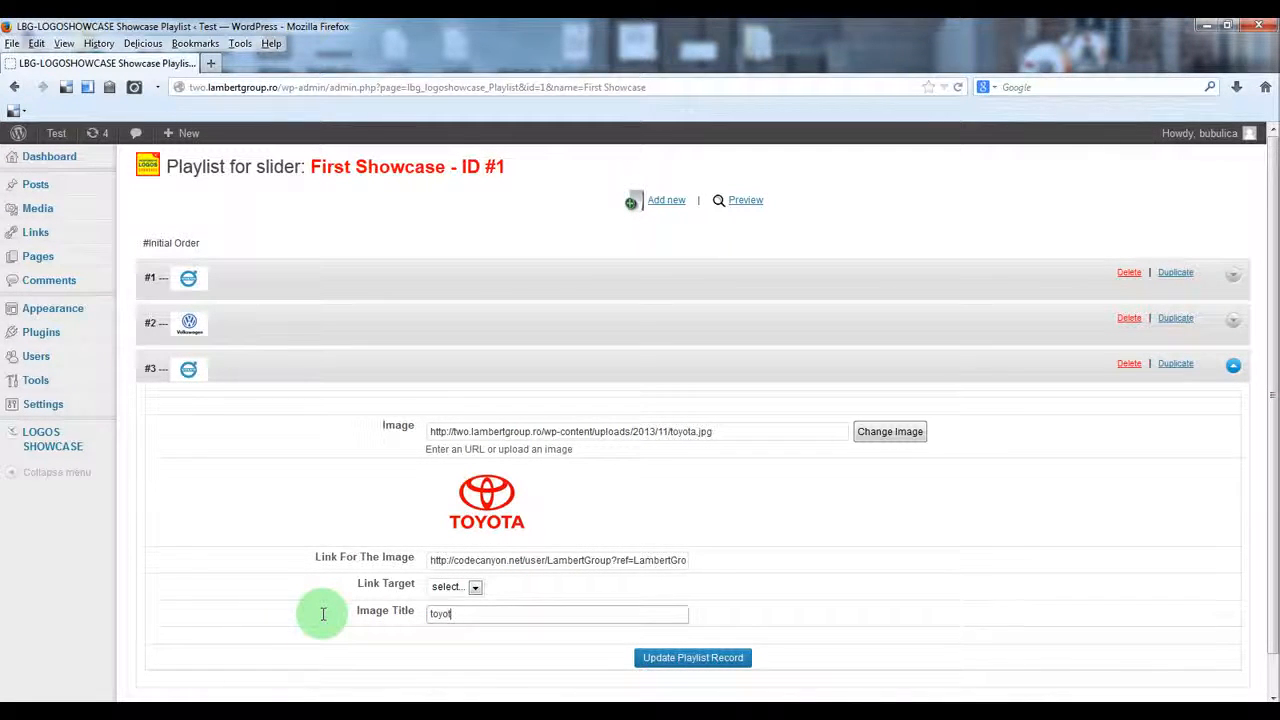
click(692, 658)
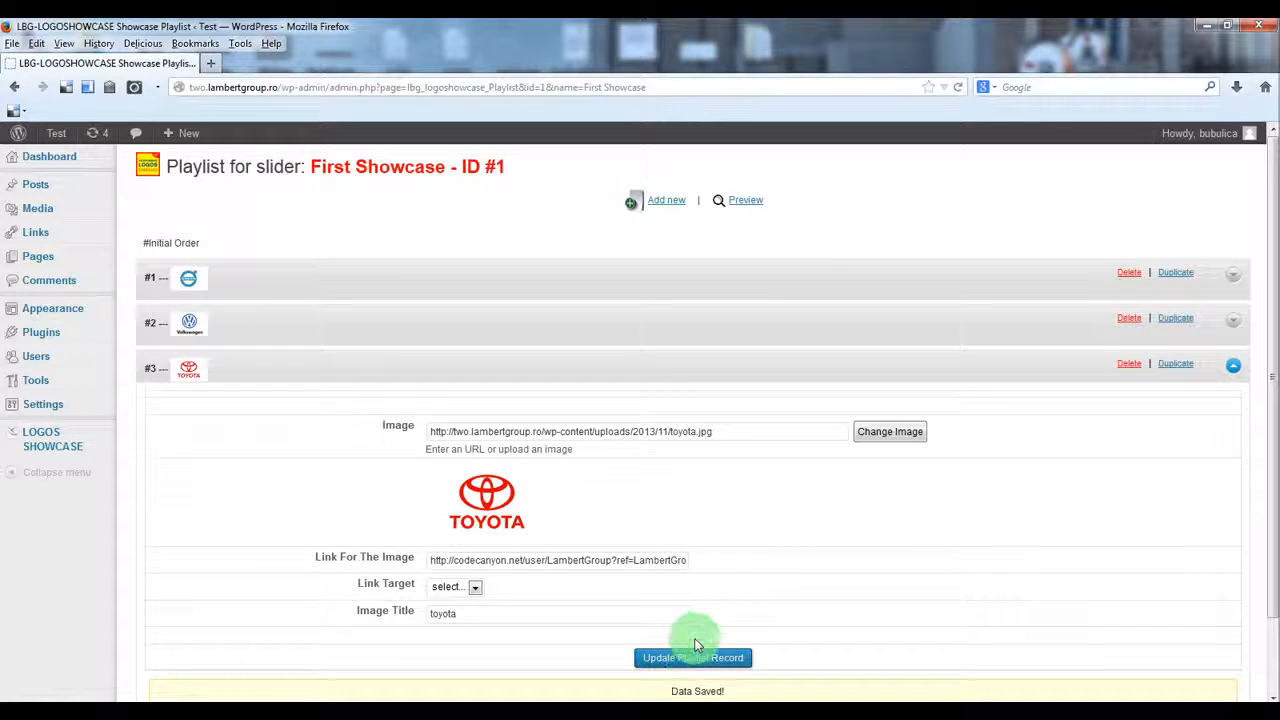
mouse_move(238, 433)
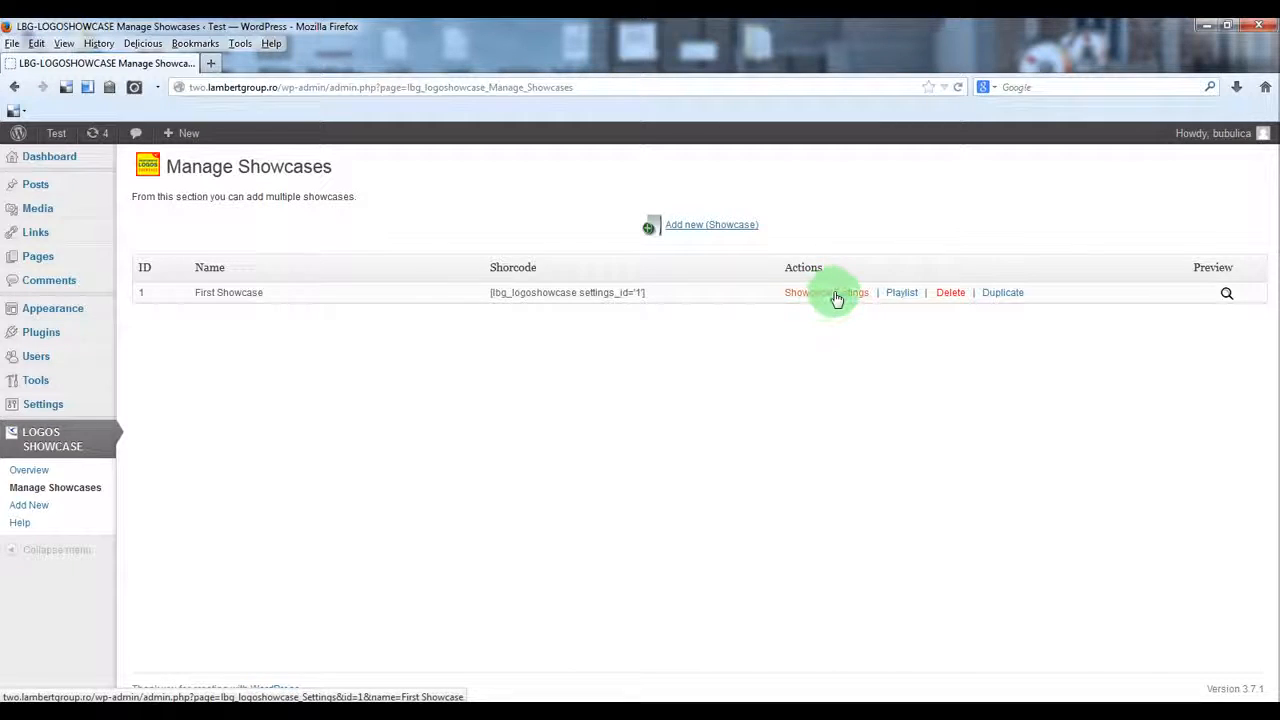
mouse_move(836, 298)
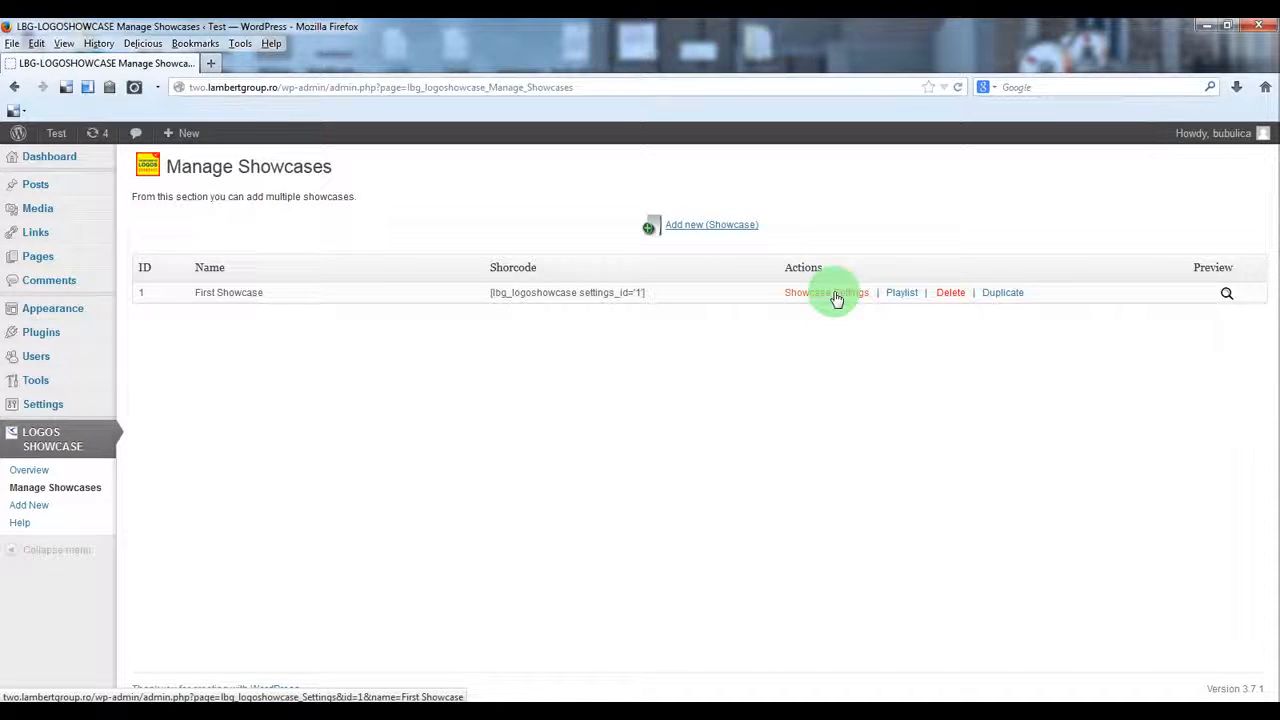
Step: Review First Showcase's carousel settings such as skin, width and auto play
click(826, 292)
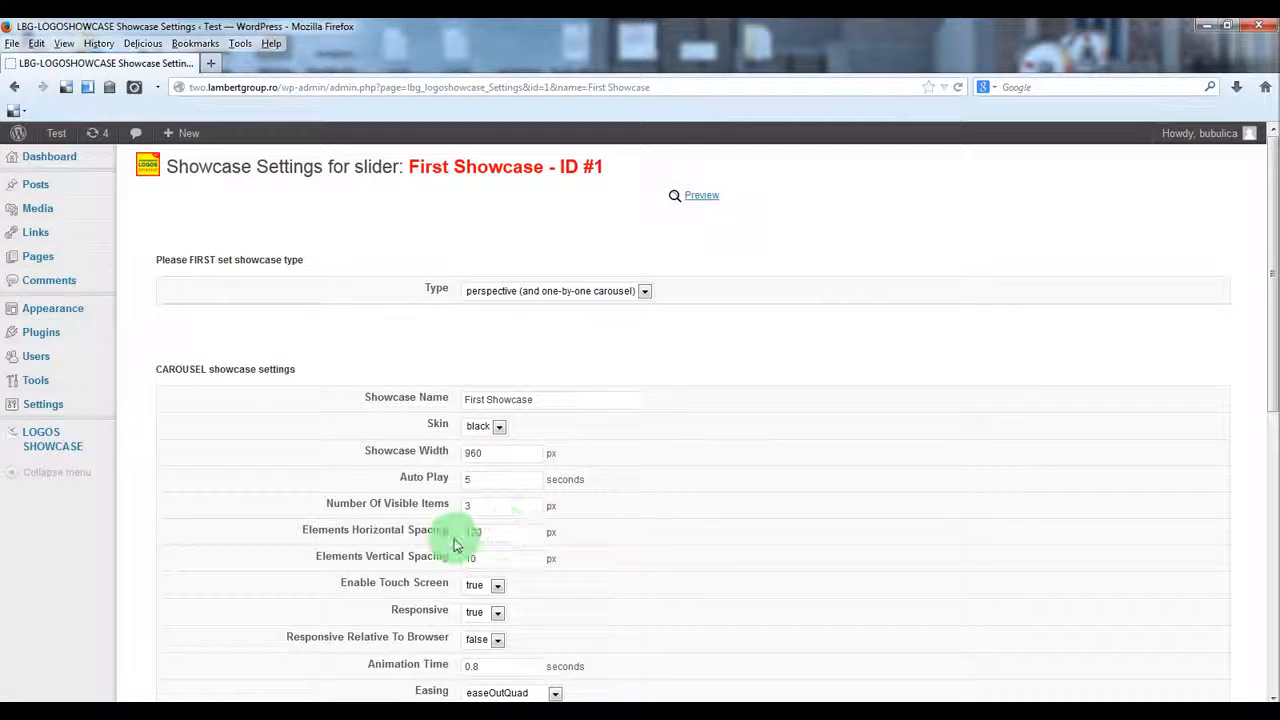
mouse_move(583, 382)
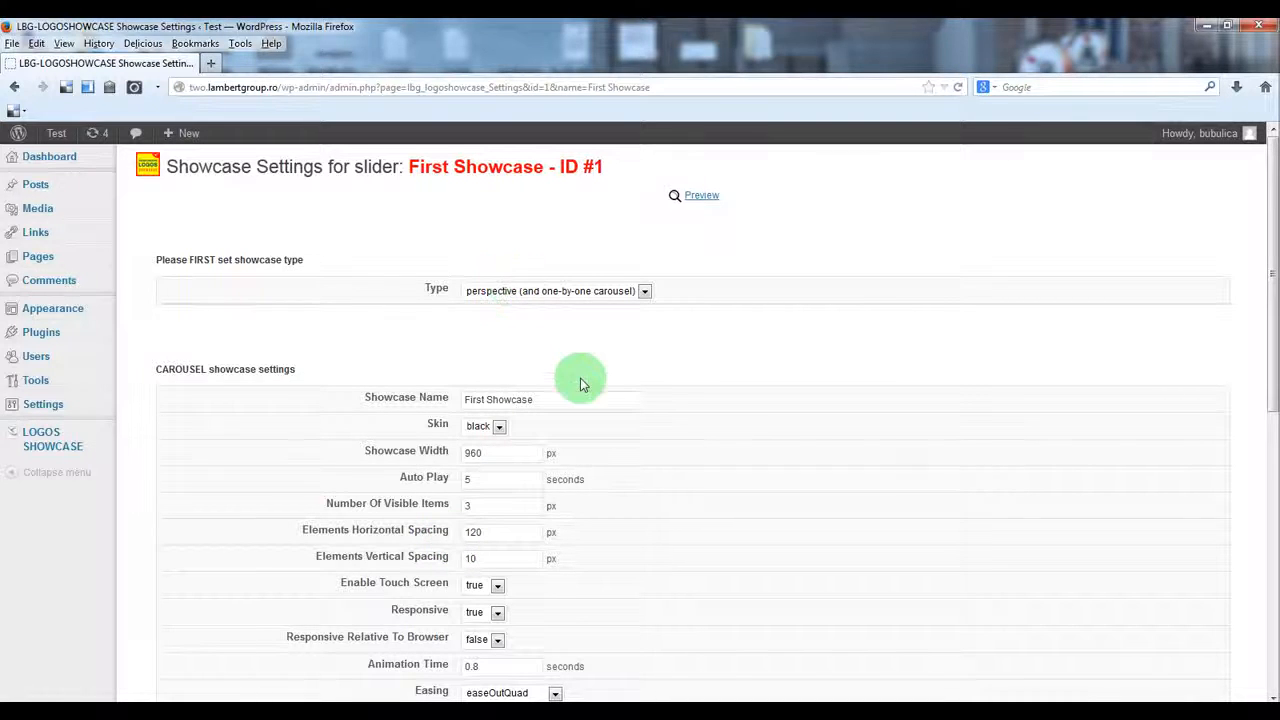
scroll(down, 3)
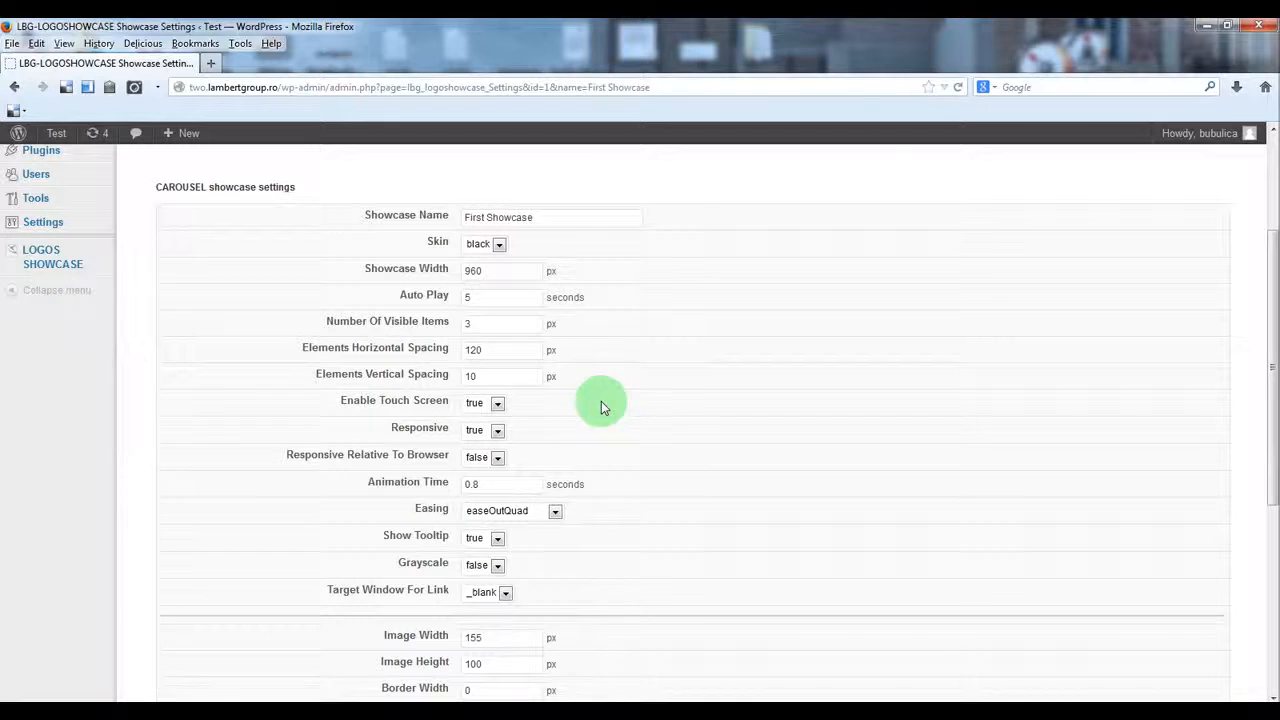
mouse_move(507, 592)
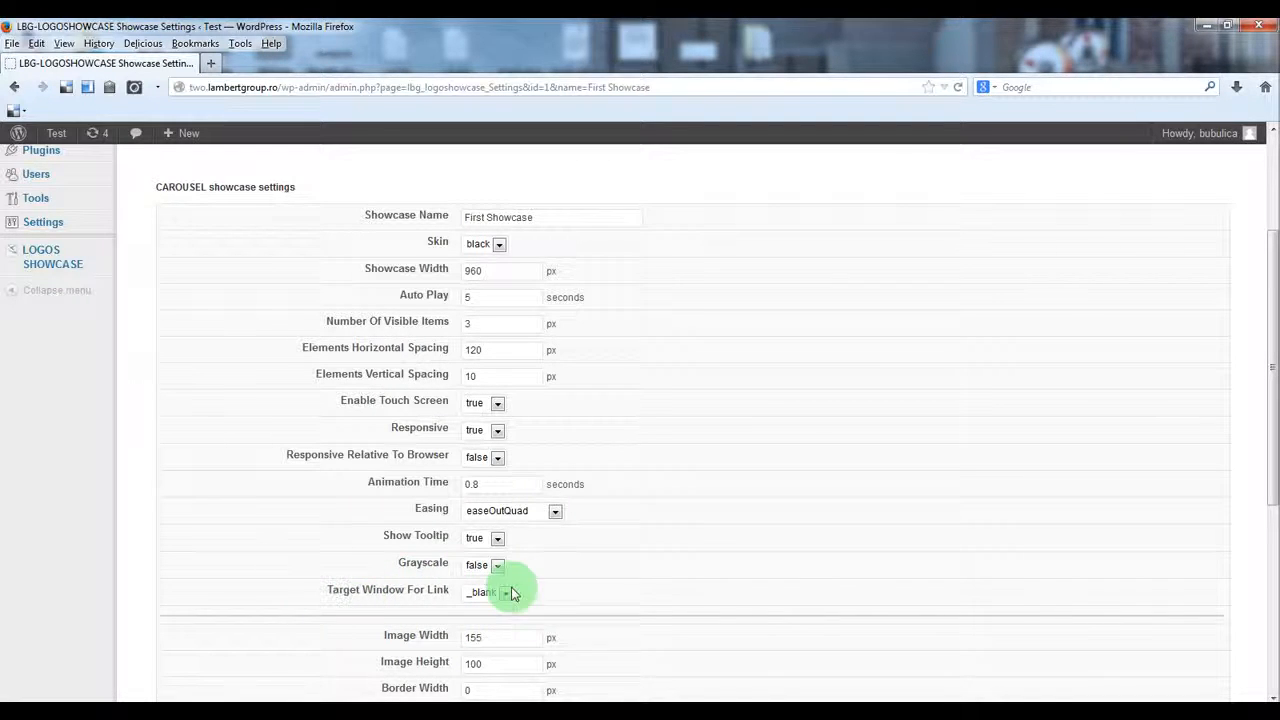
mouse_move(542, 597)
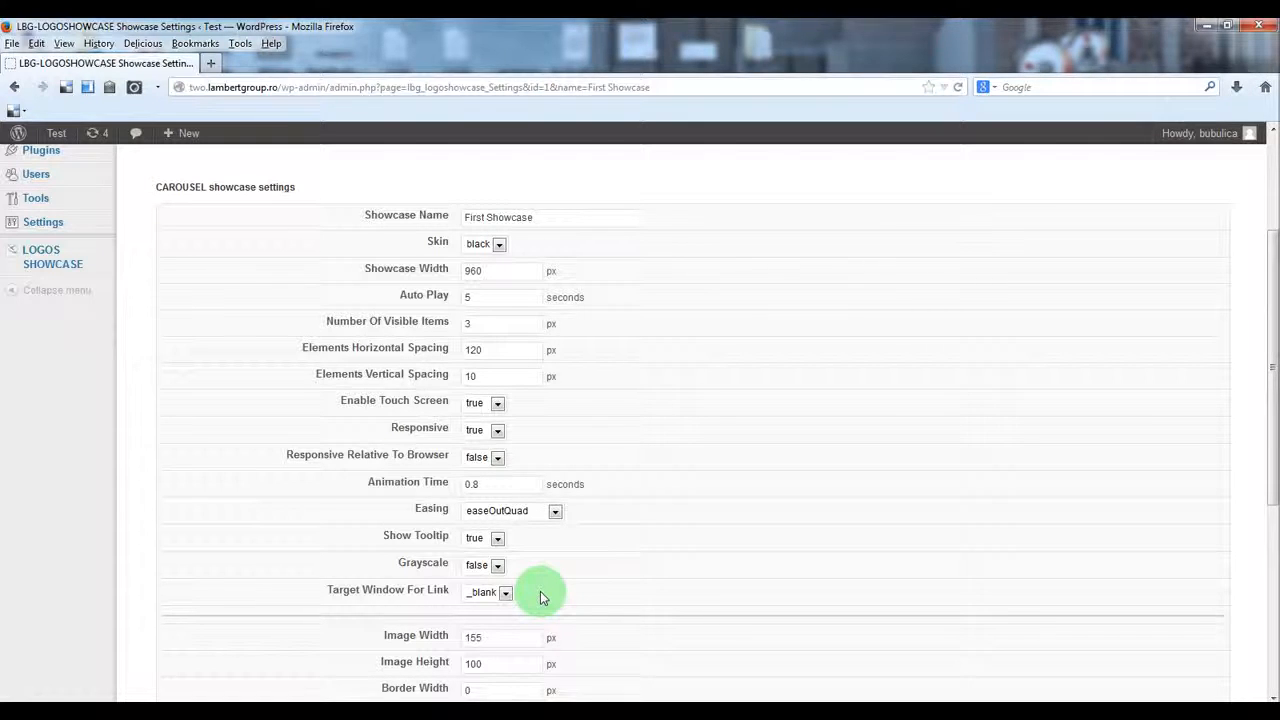
mouse_move(530, 605)
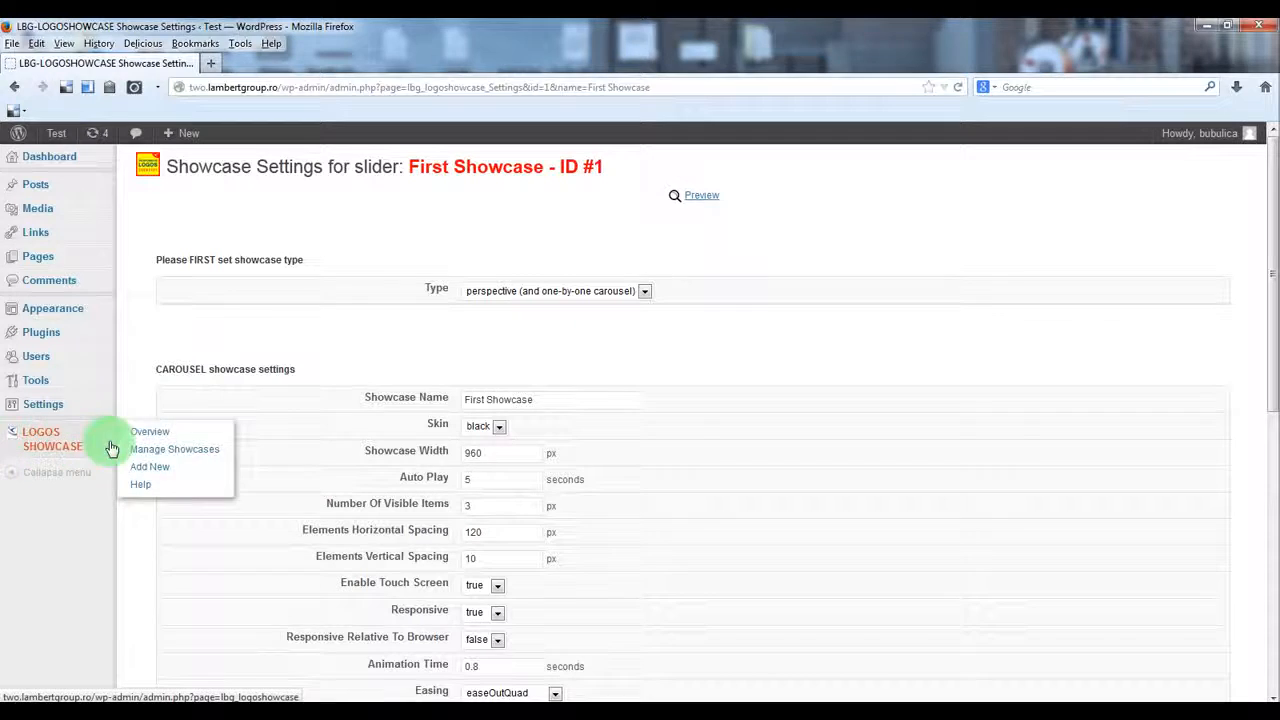
Step: Return to the Manage Showcases list via the LOGOS SHOWCASE sidebar
click(174, 449)
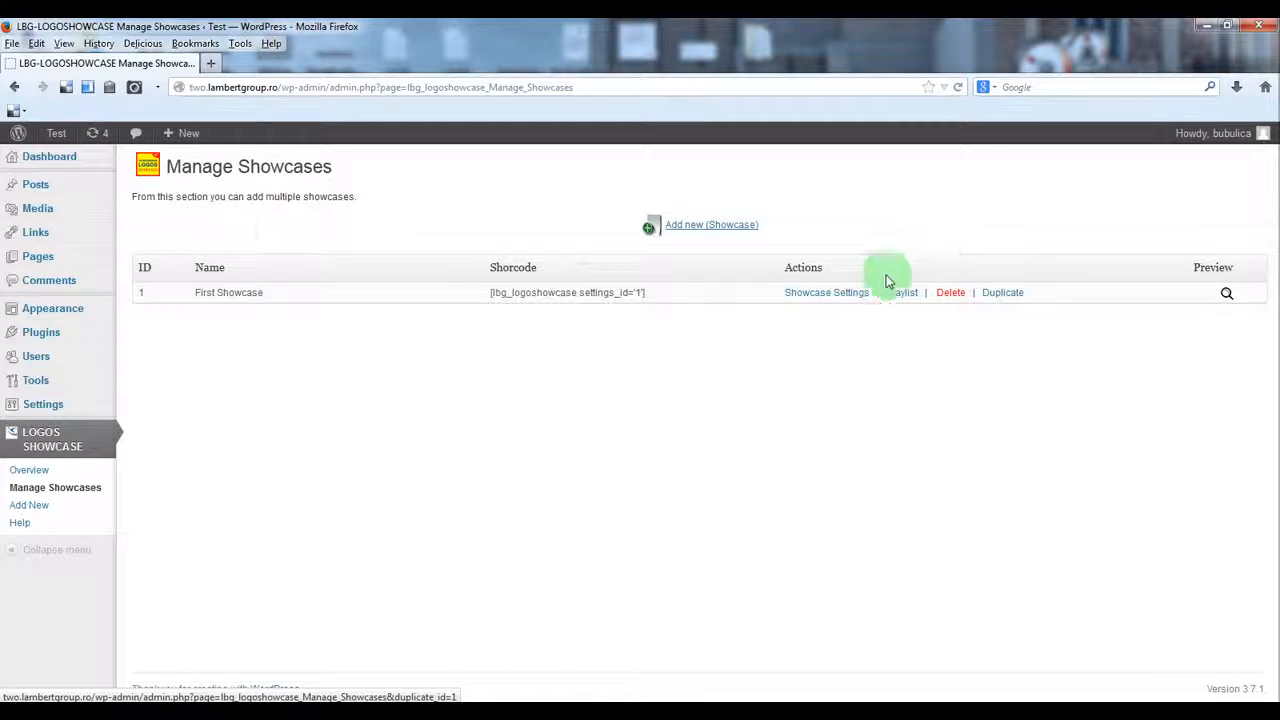
mouse_move(254, 298)
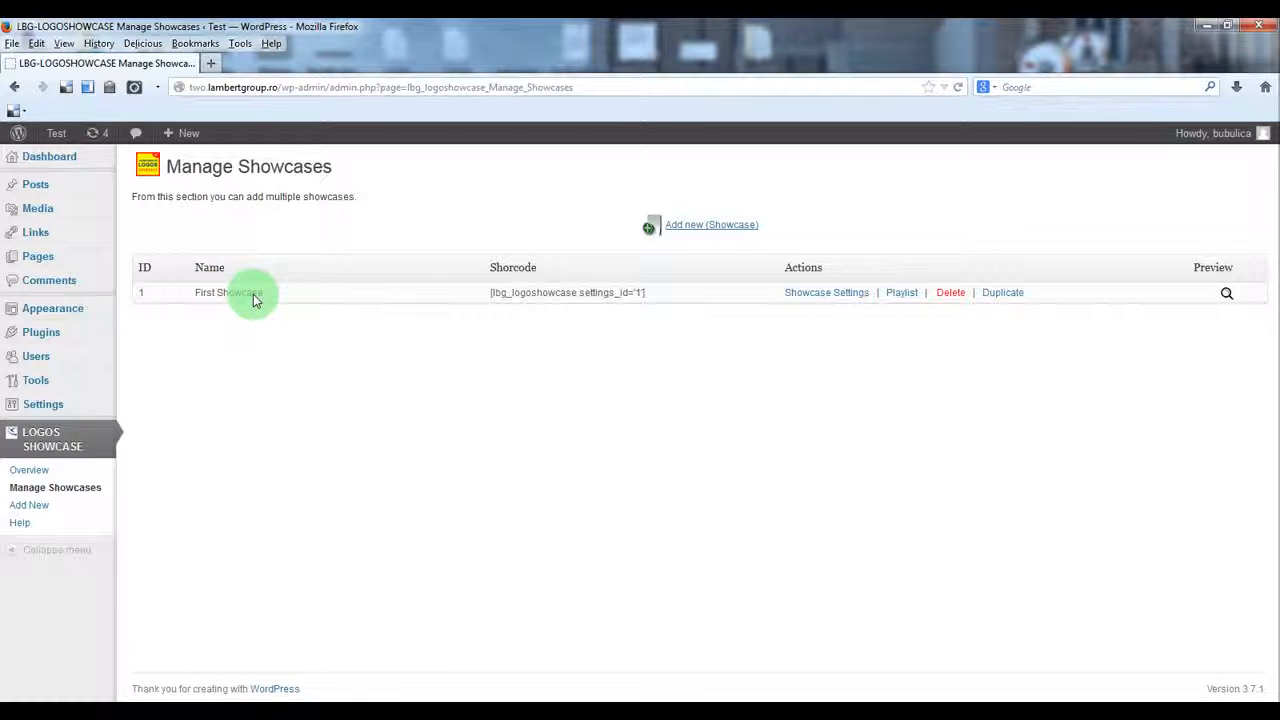